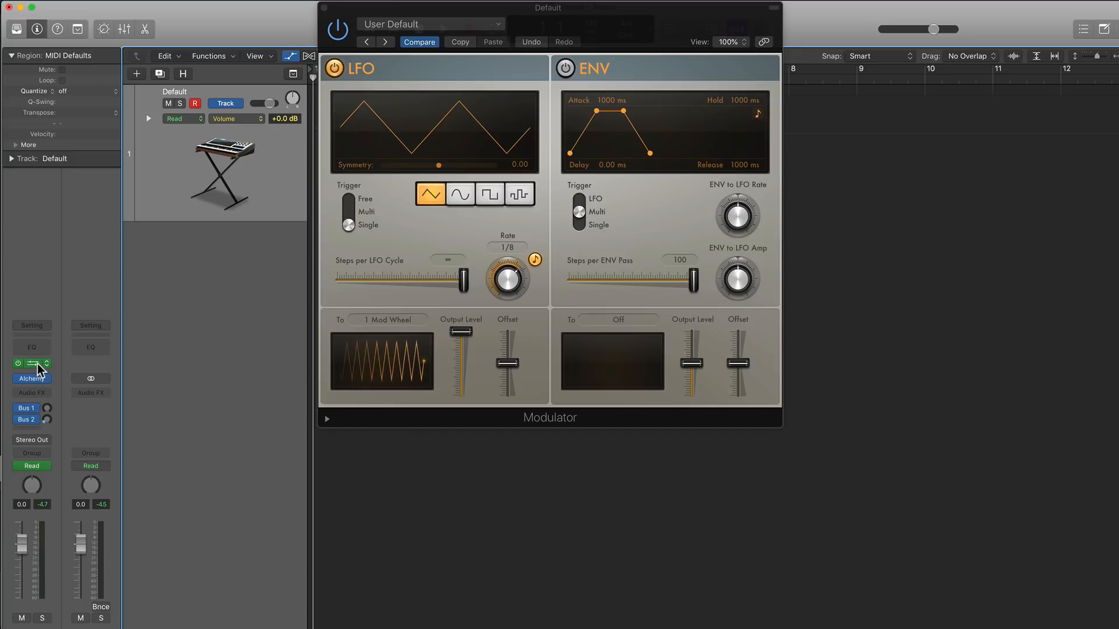
# Step: Hide the Modulator plug-in window using the Default strip's insert slot
pyautogui.click(32, 363)
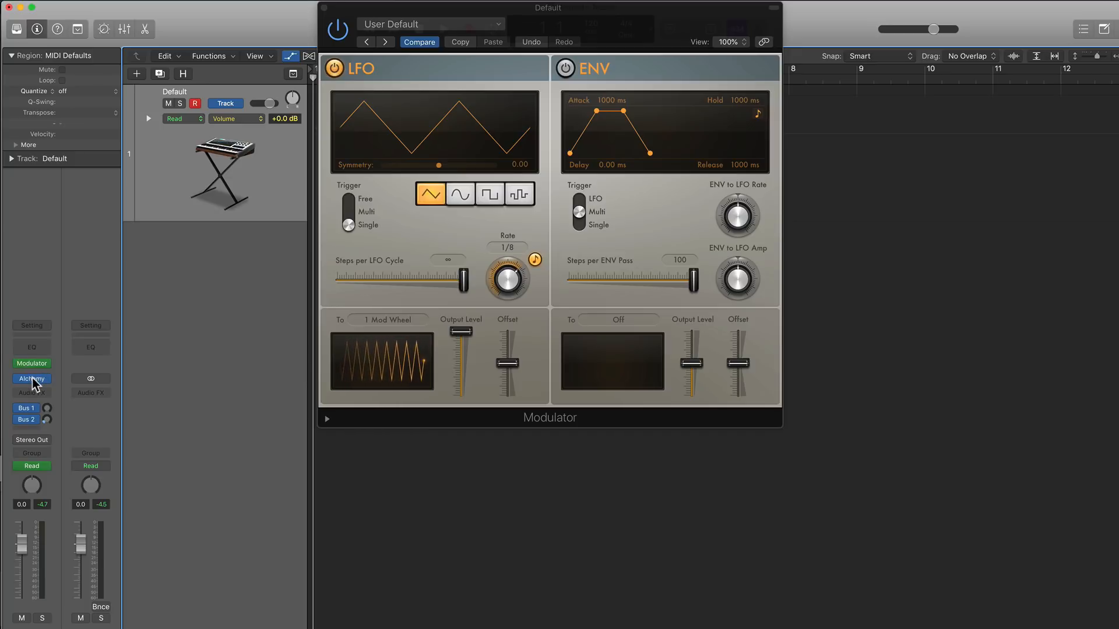
pyautogui.click(31, 379)
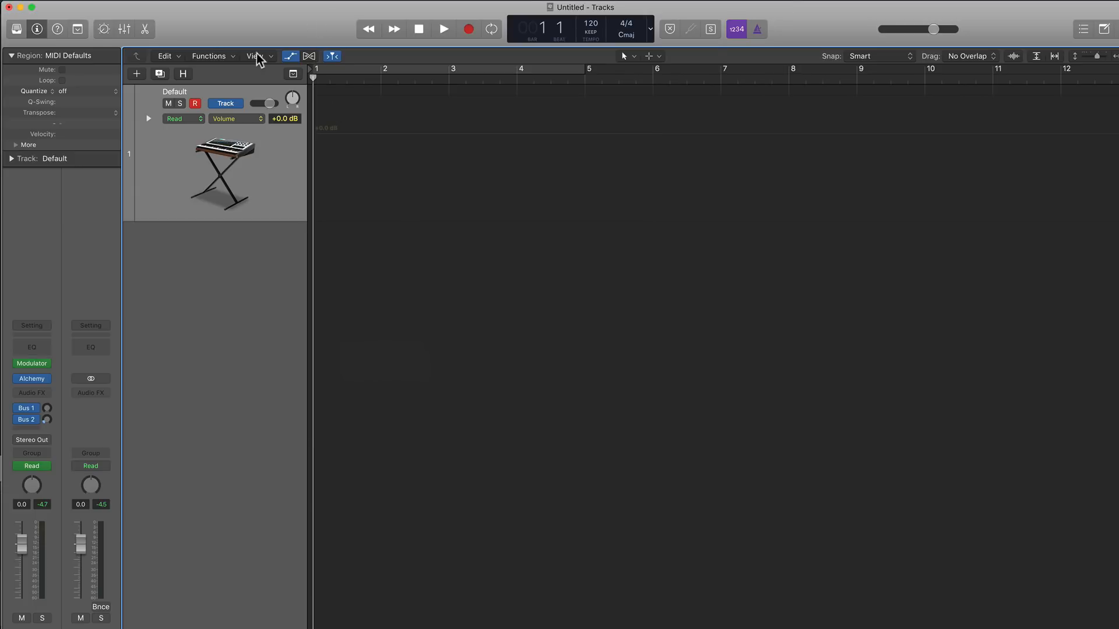
# Step: Create a new audio track and add the 70s Electric Piano 24 loop to it
pyautogui.click(136, 73)
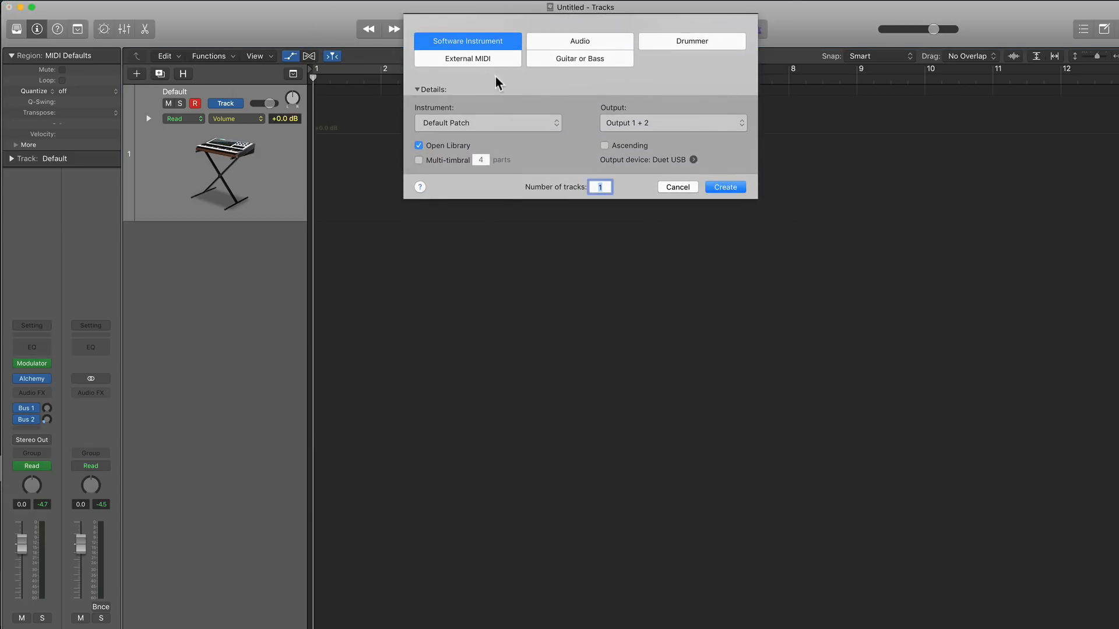
pyautogui.click(579, 40)
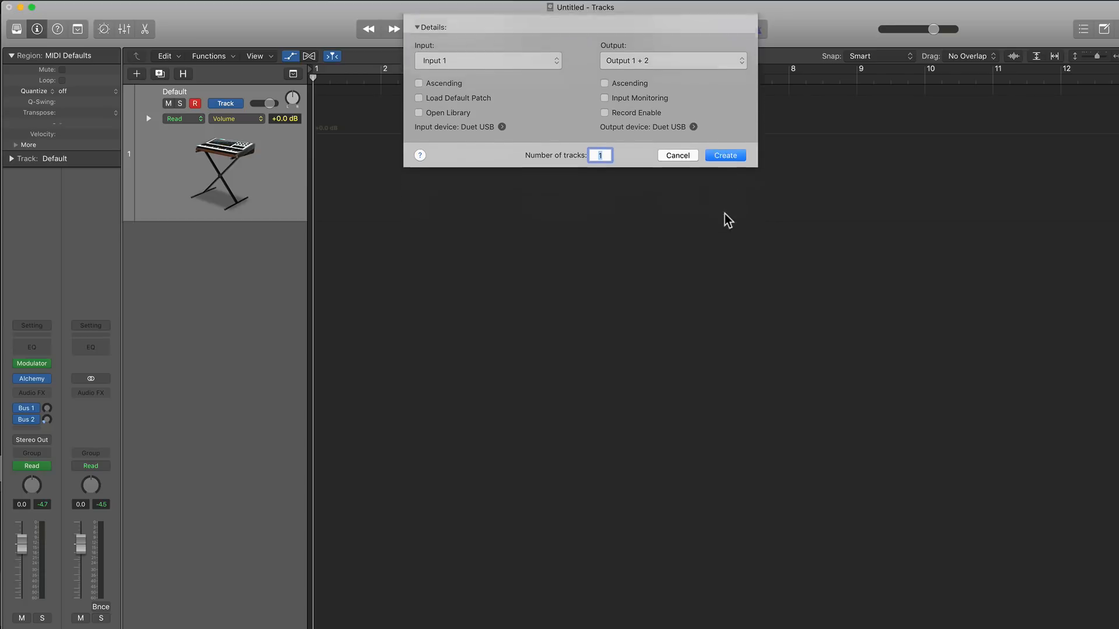
pyautogui.click(724, 156)
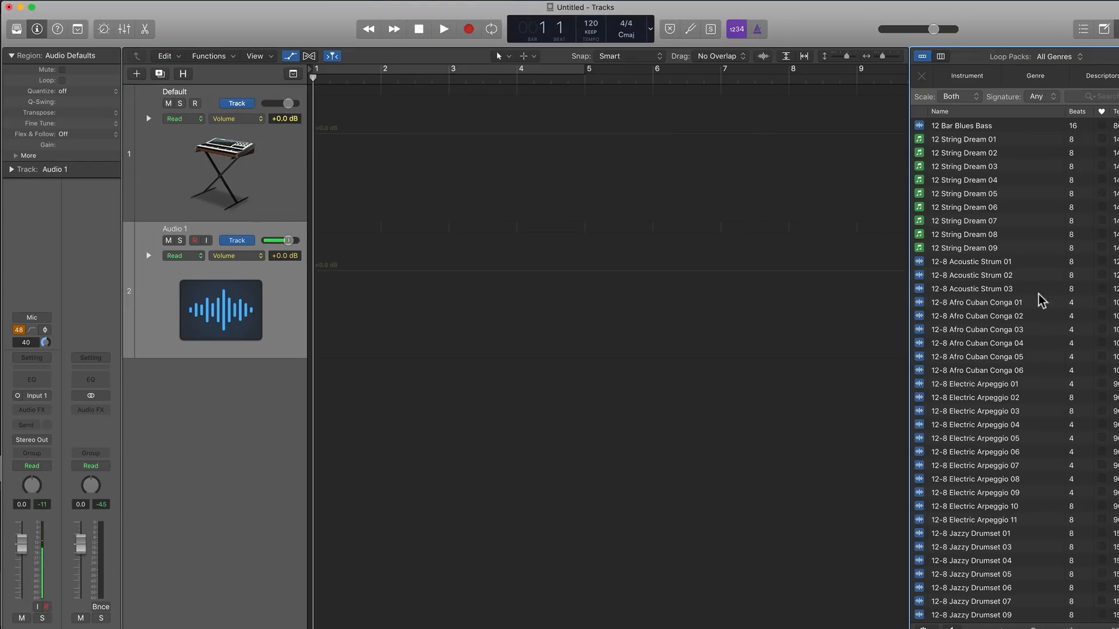
pyautogui.moveTo(1042, 328)
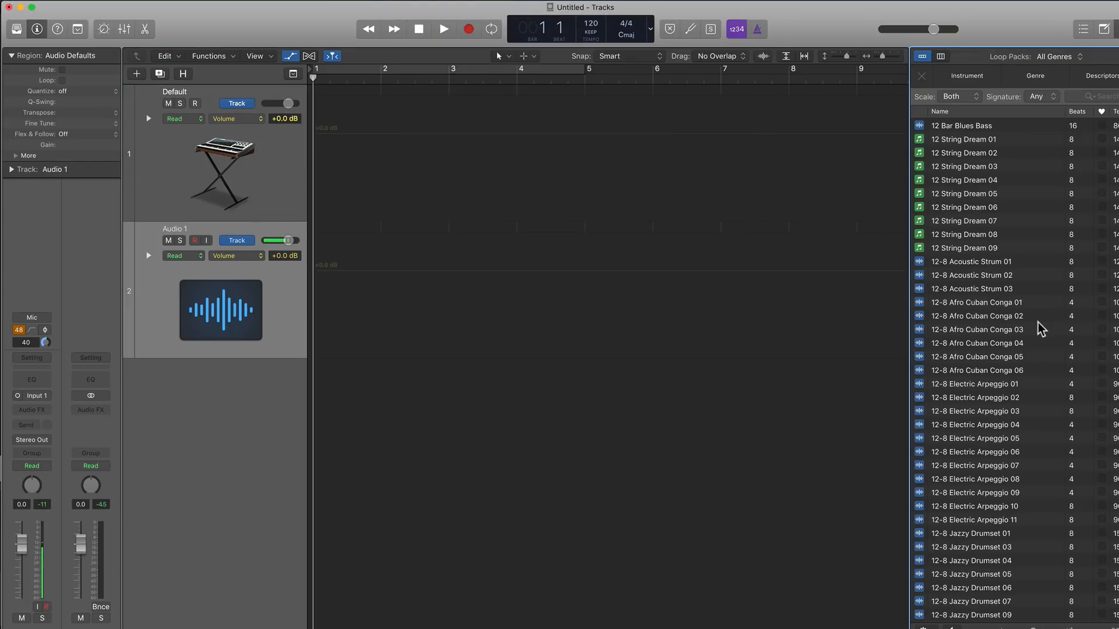
pyautogui.scroll(-3)
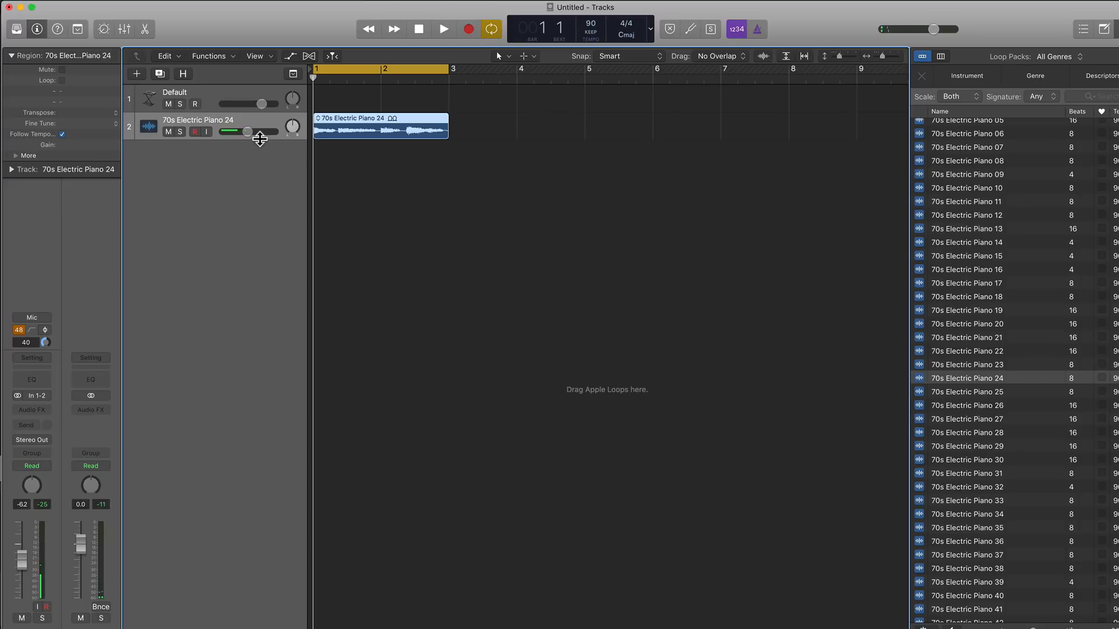
pyautogui.click(442, 29)
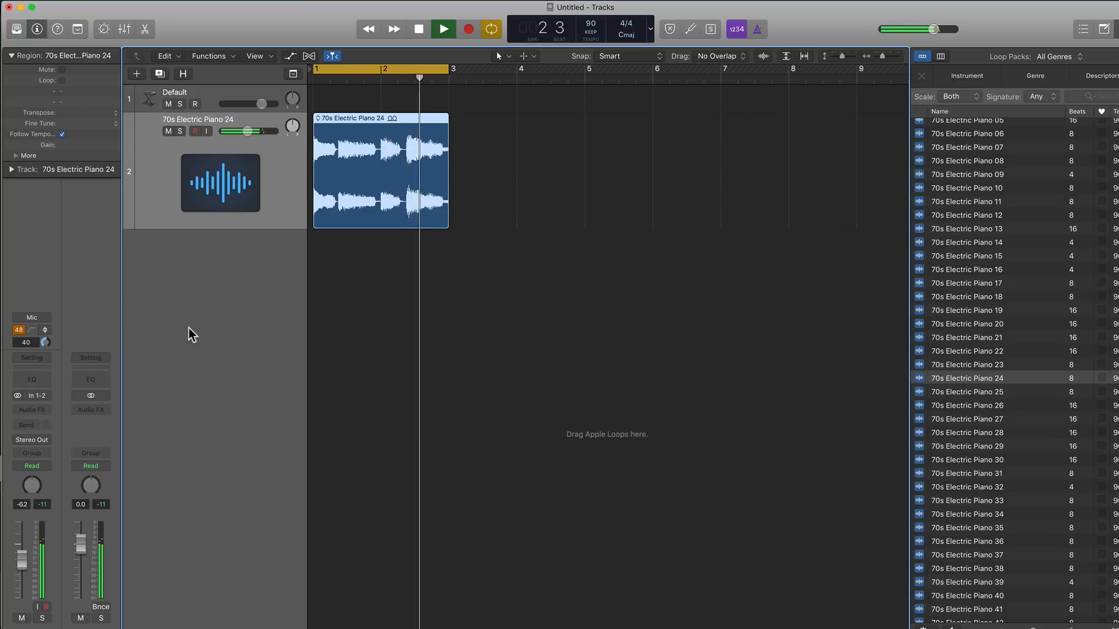
# Step: Stop playback and insert Phat FX (Stereo) on the 70s Electric Piano 24 track
pyautogui.click(418, 29)
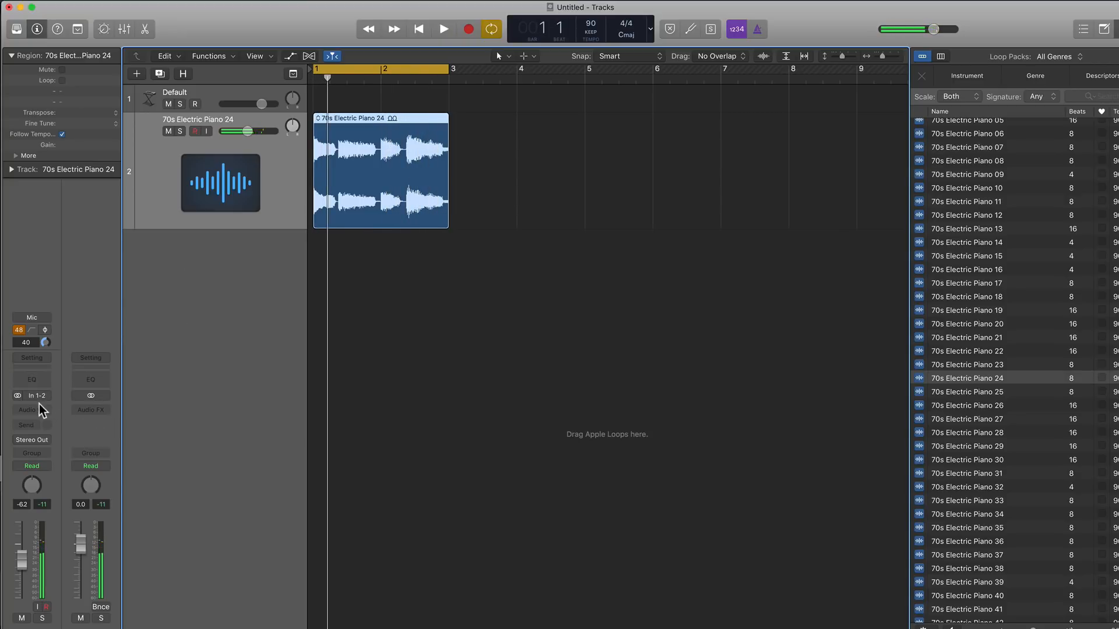
pyautogui.click(31, 410)
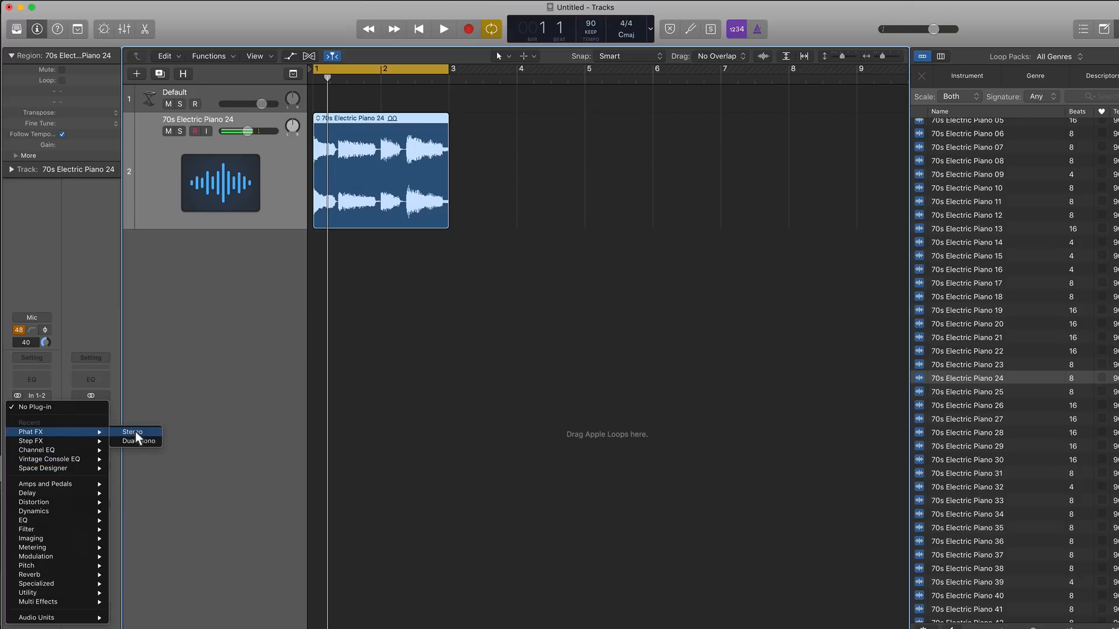
pyautogui.click(132, 433)
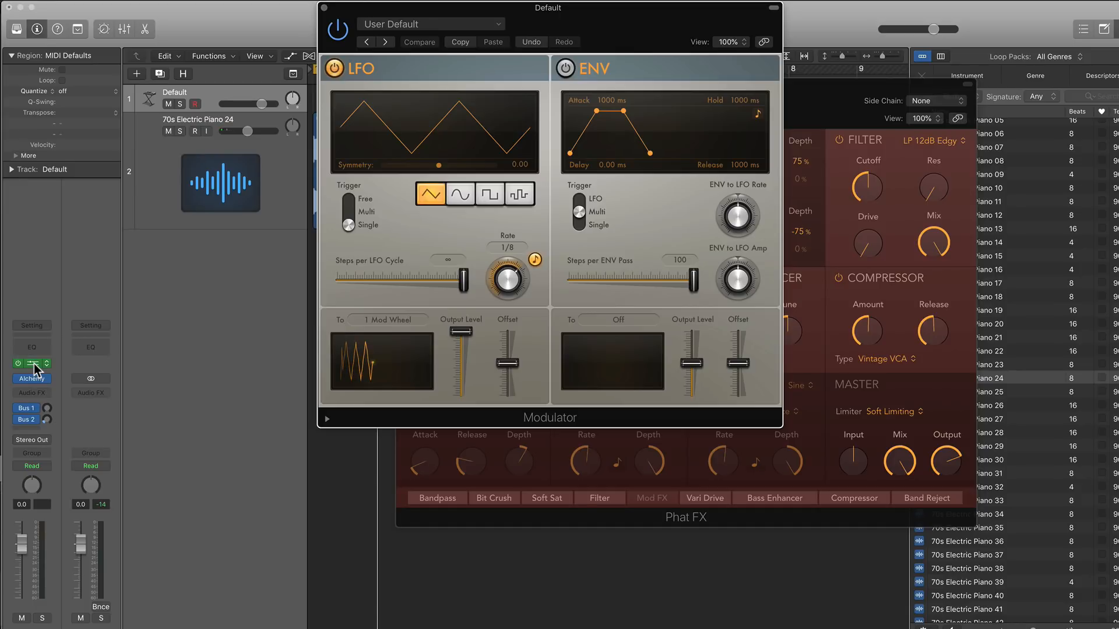
pyautogui.moveTo(34, 371)
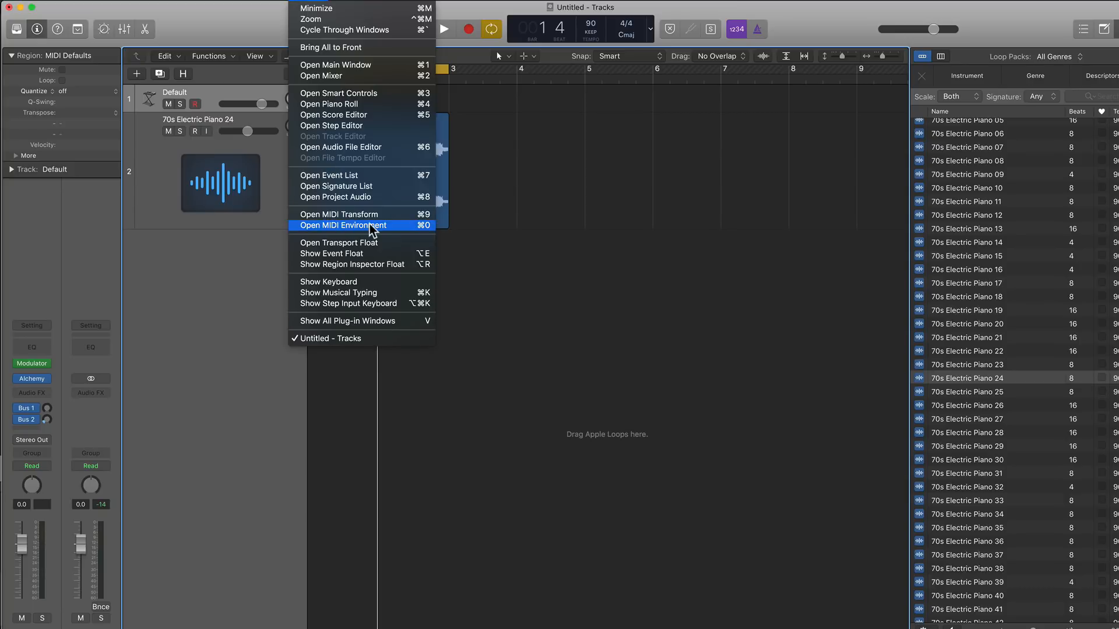
# Step: Open the MIDI Environment, create a Monitor object and cable the Default instrument into it
pyautogui.click(342, 224)
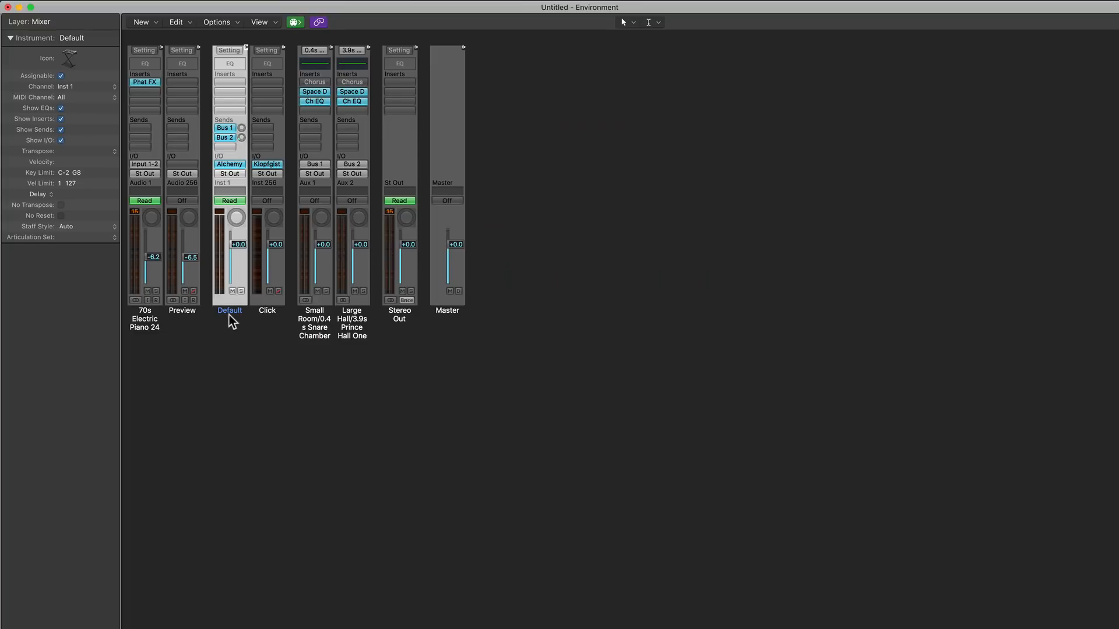
pyautogui.moveTo(229, 167)
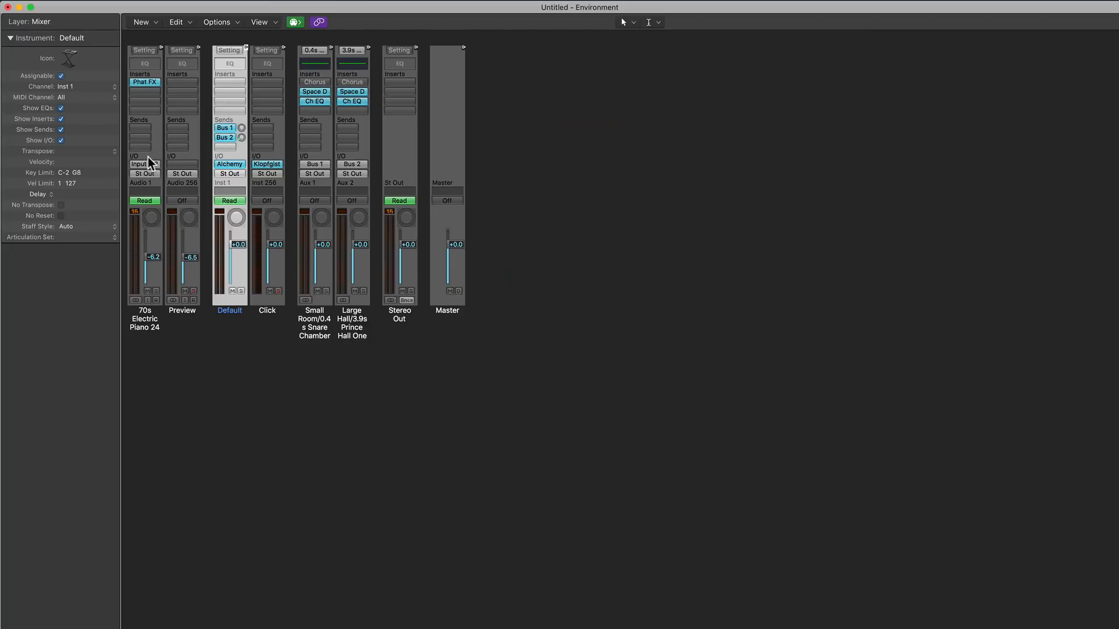
pyautogui.click(140, 22)
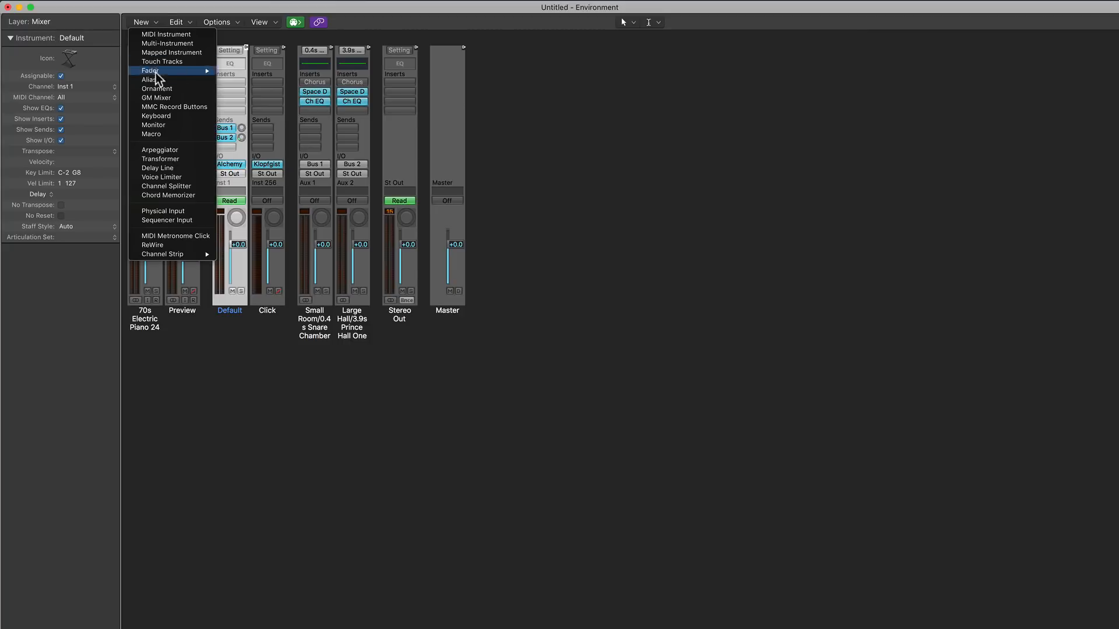
pyautogui.click(153, 124)
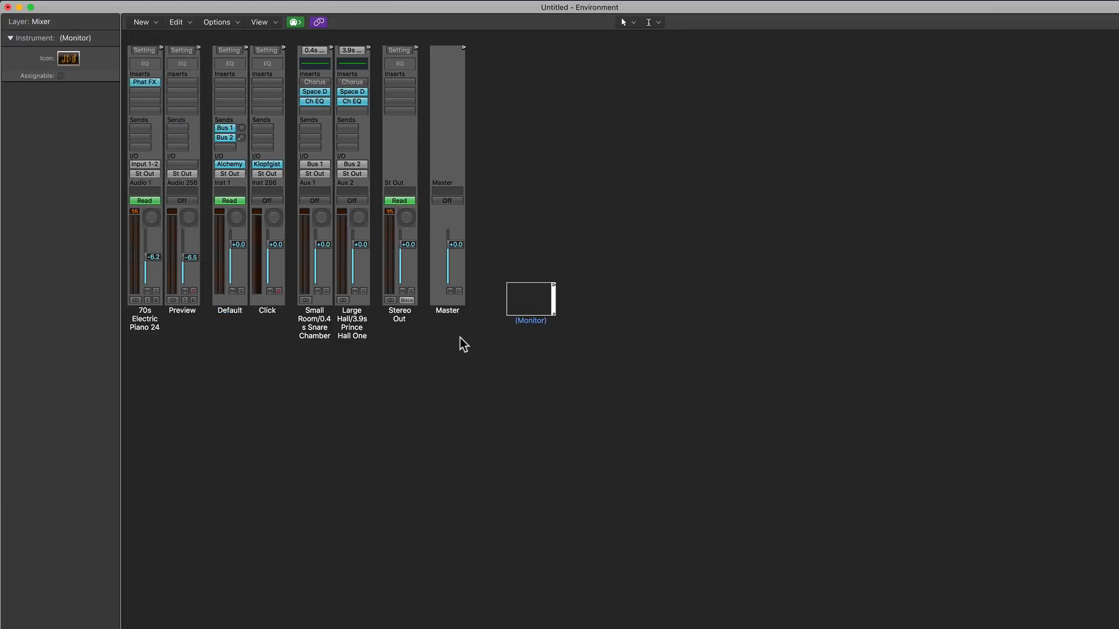
pyautogui.moveTo(187, 95)
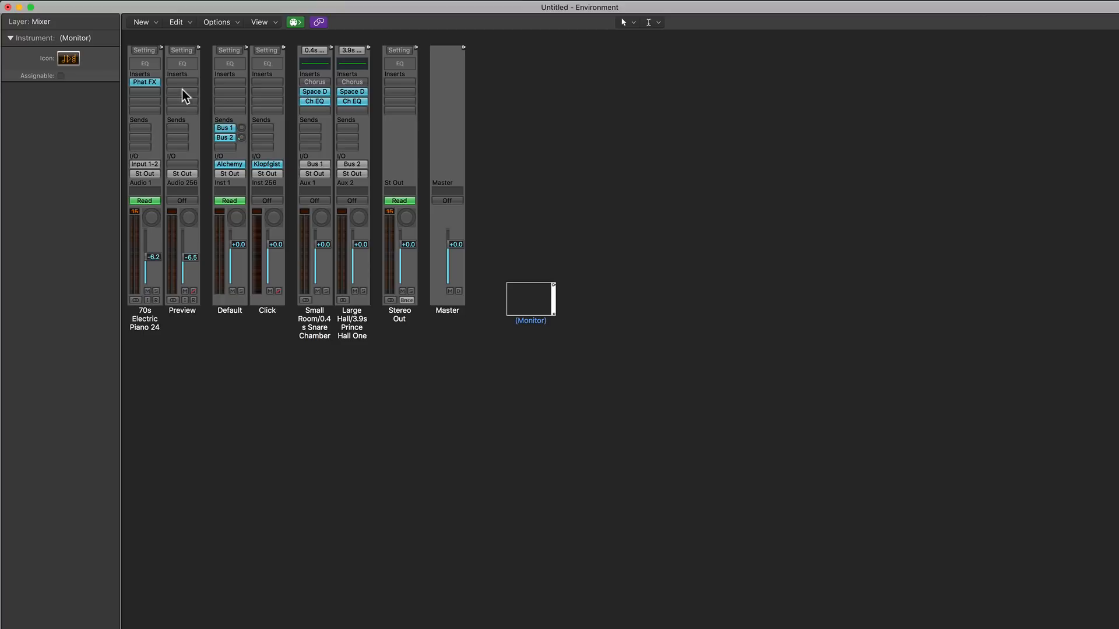
pyautogui.moveTo(163, 52)
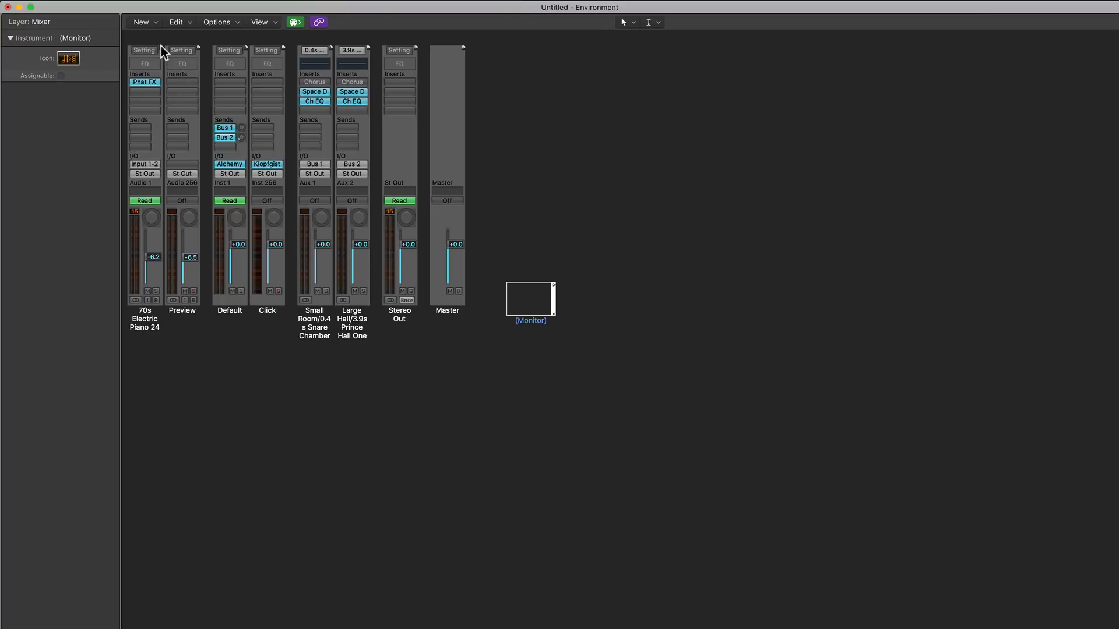
pyautogui.moveTo(248, 54)
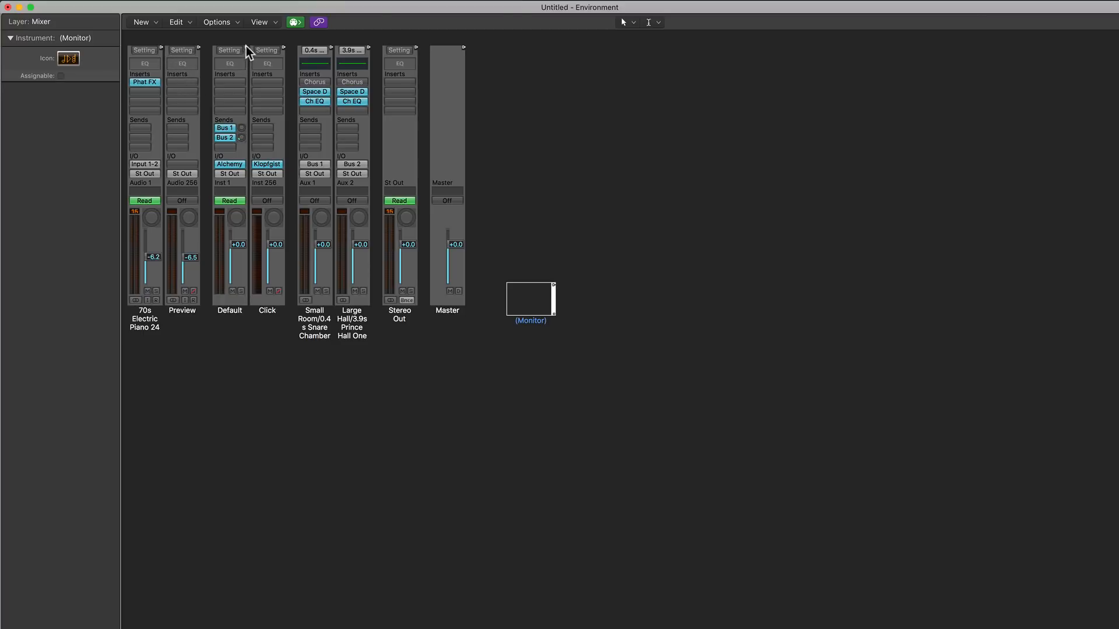
pyautogui.click(229, 309)
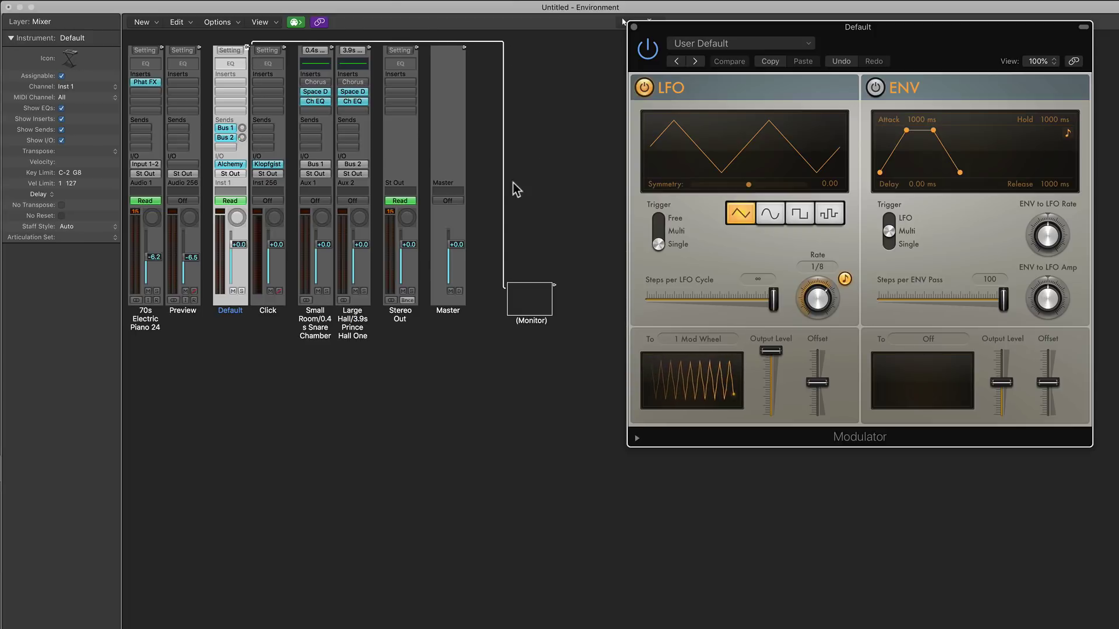
pyautogui.moveTo(547, 323)
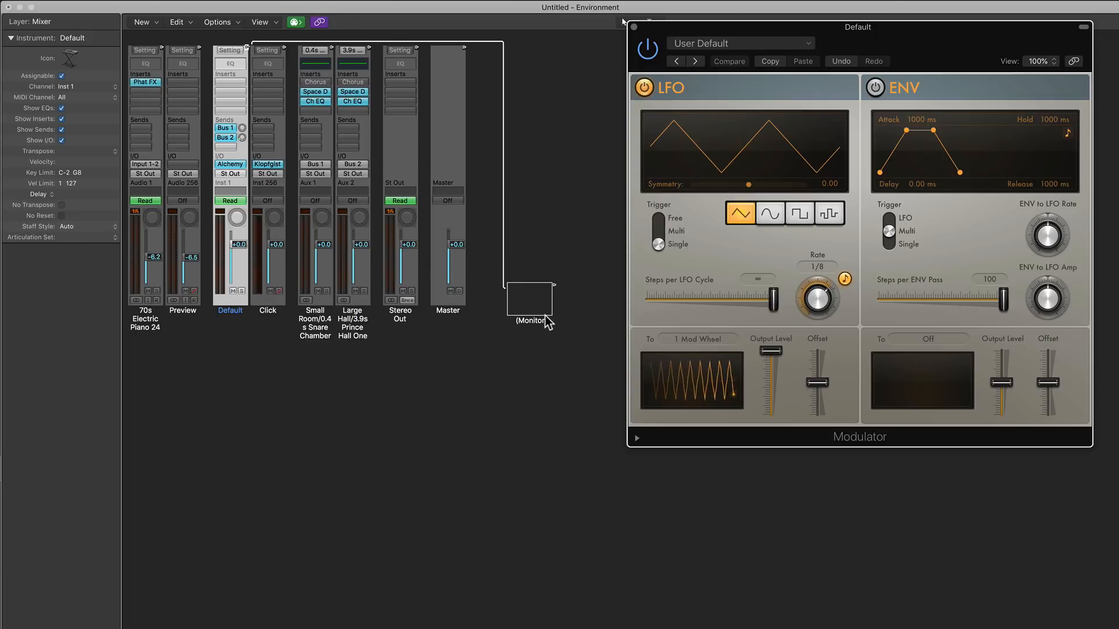
pyautogui.moveTo(524, 293)
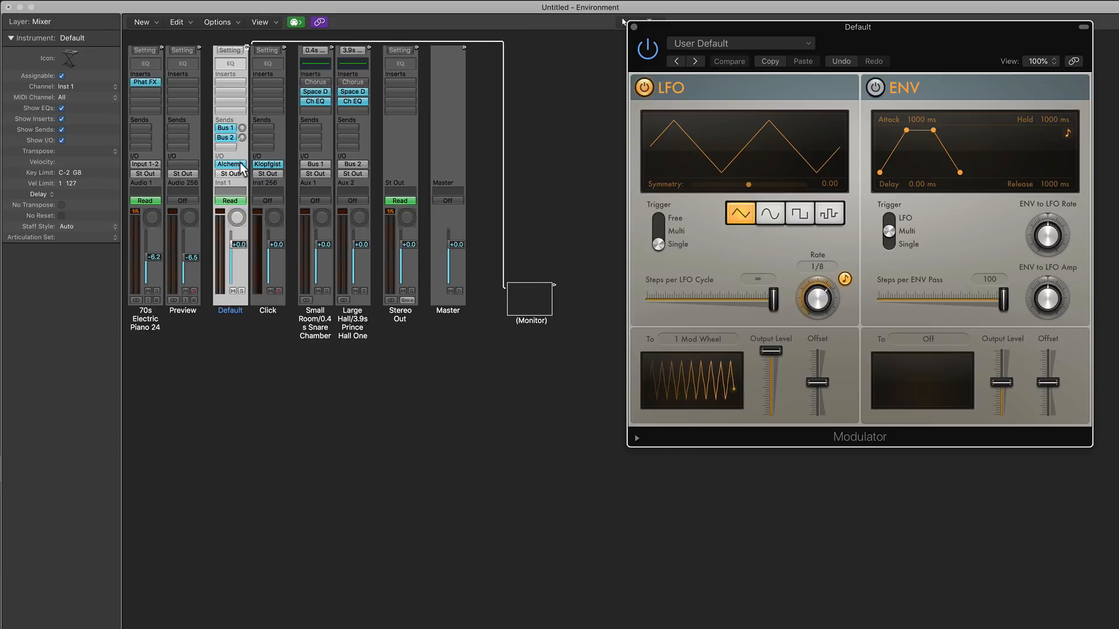
# Step: Swap Alchemy on the Default strip for a stereo External Instrument
pyautogui.click(229, 165)
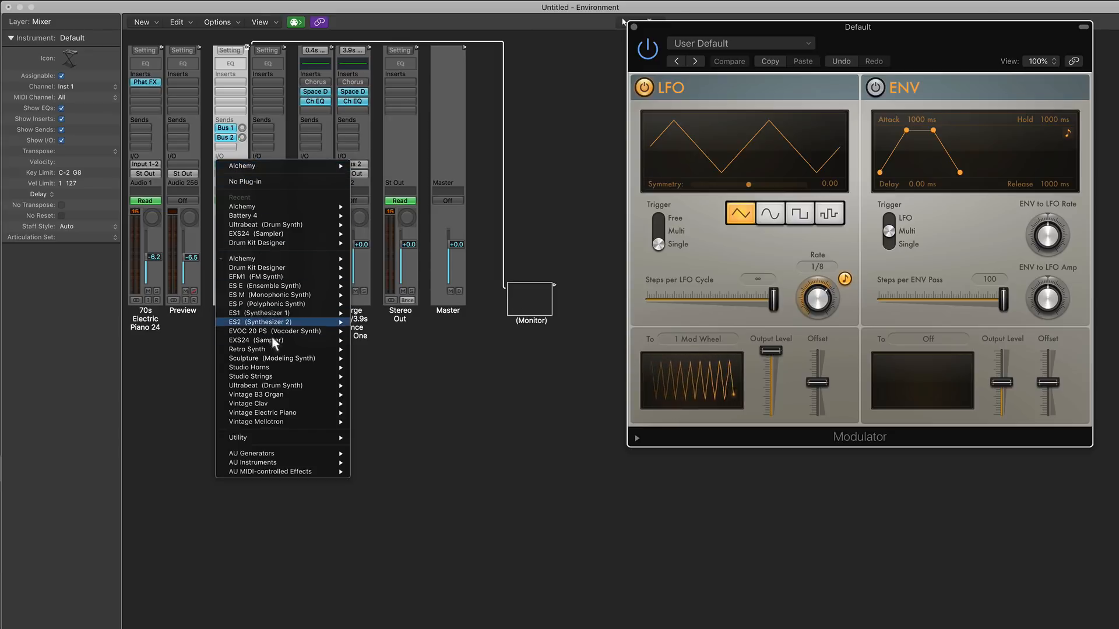
pyautogui.moveTo(238, 437)
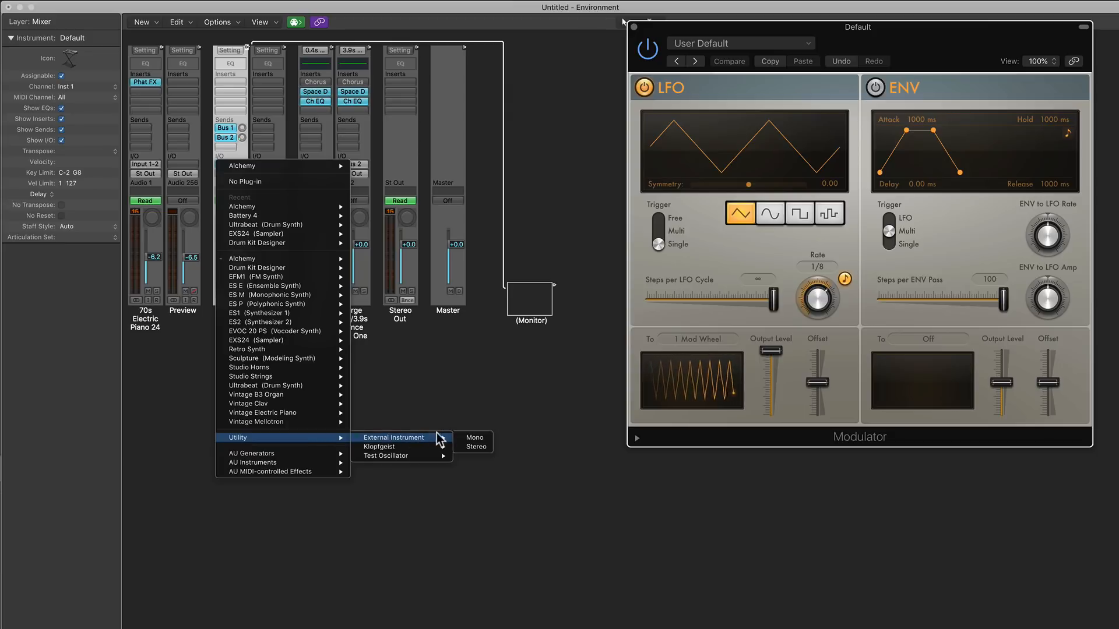
pyautogui.moveTo(475, 446)
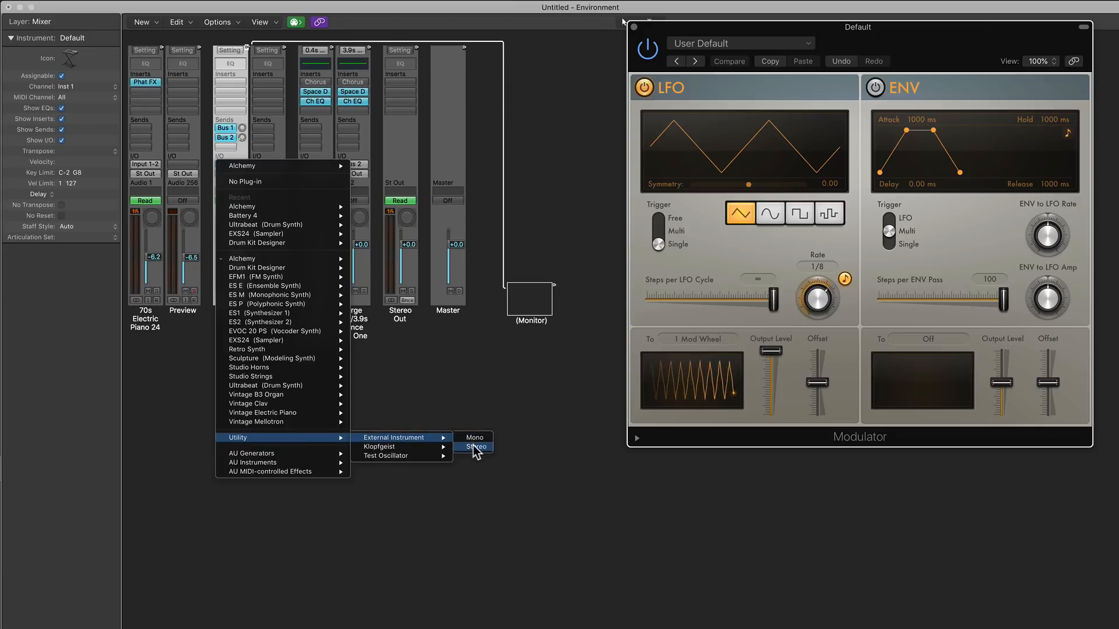
pyautogui.click(476, 445)
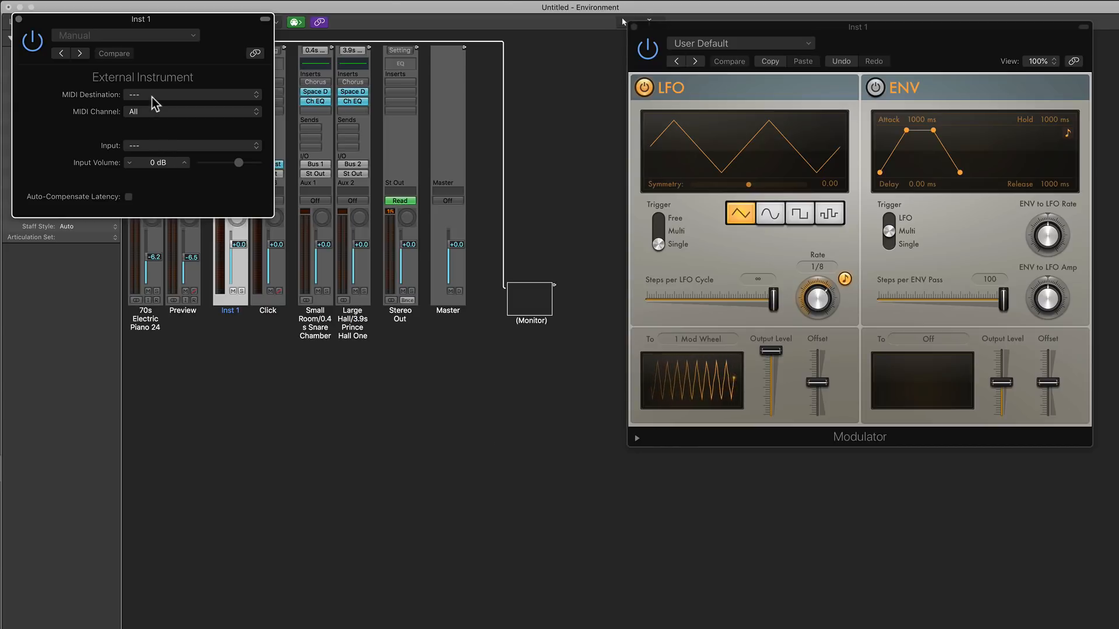
# Step: Open the External Instrument's MIDI Destination list and dismiss it without choosing
pyautogui.click(190, 94)
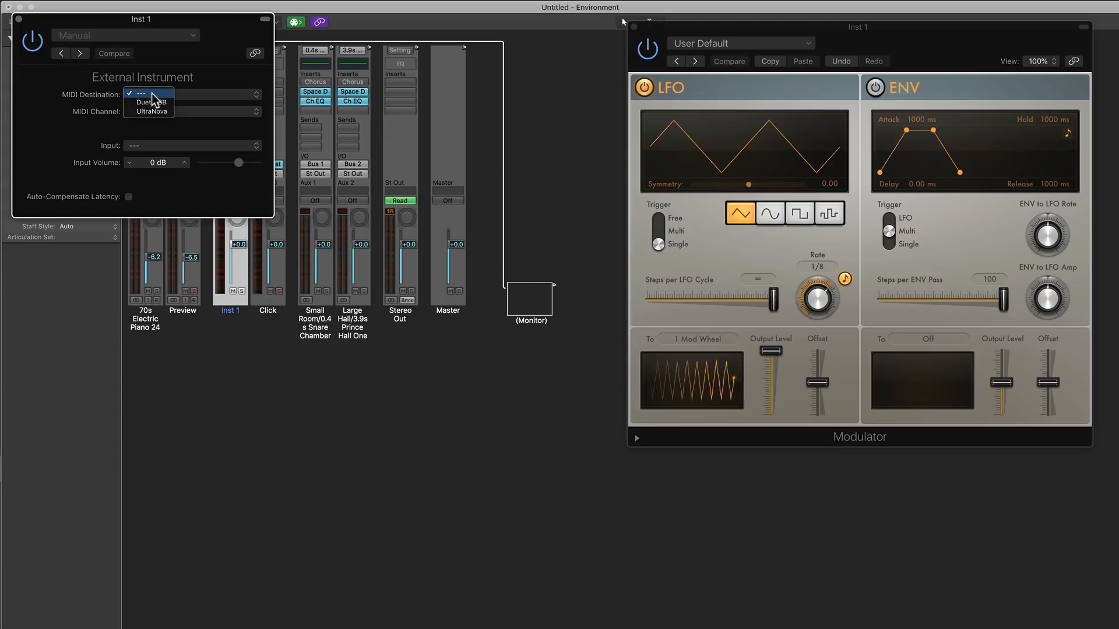
pyautogui.moveTo(148, 111)
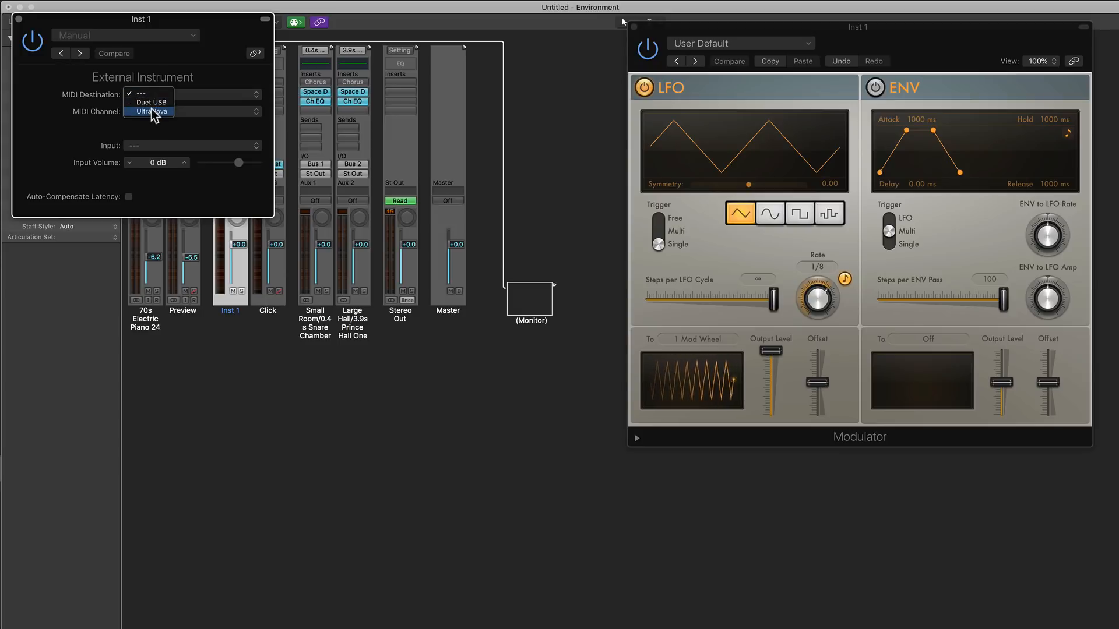
pyautogui.moveTo(149, 102)
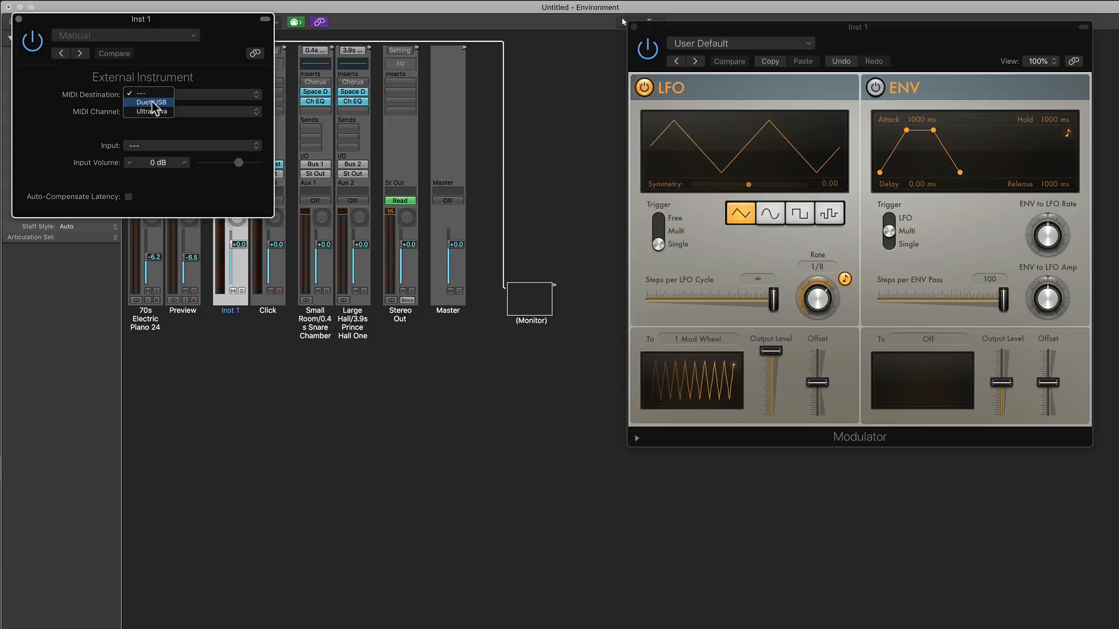
pyautogui.click(147, 112)
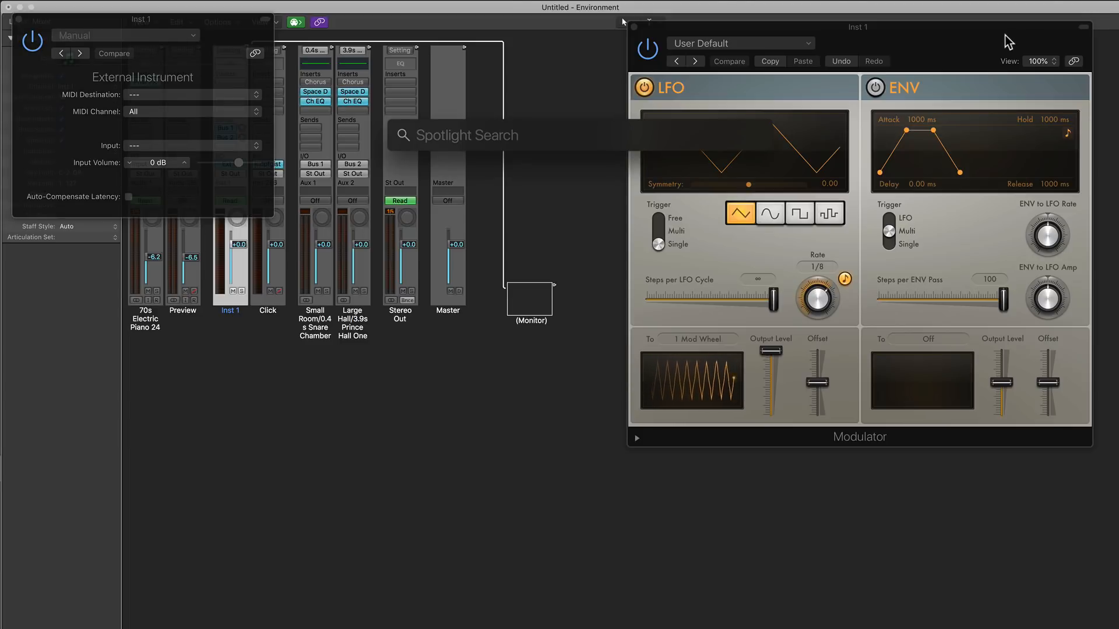
# Step: Launch Audio MIDI Setup from Spotlight with 'ams' and open the MIDI Studio
pyautogui.write('ams')
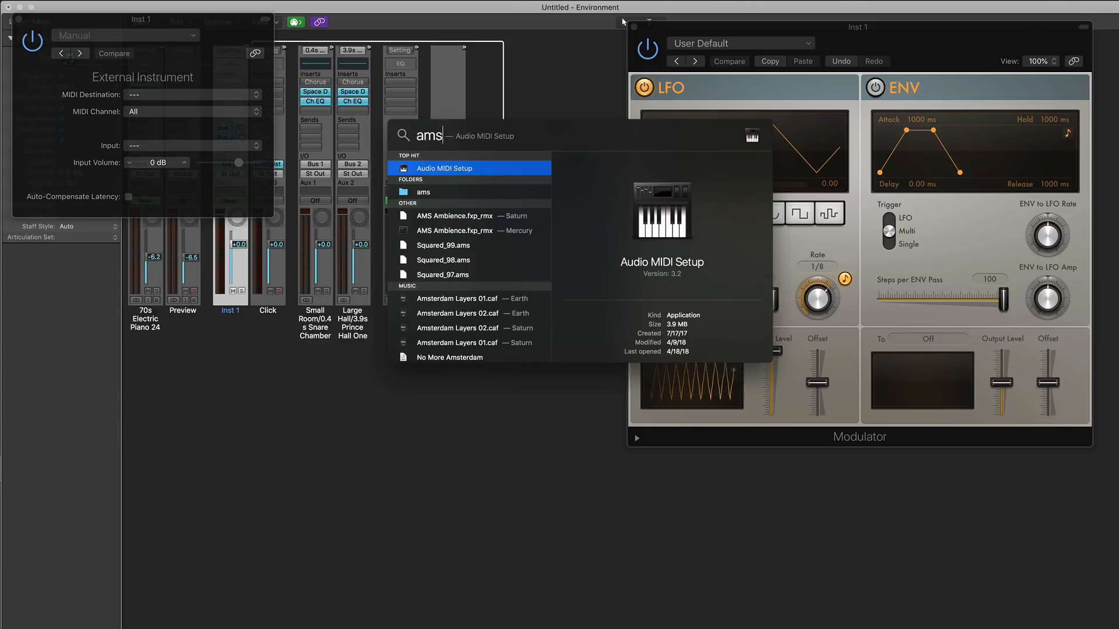
pyautogui.click(444, 167)
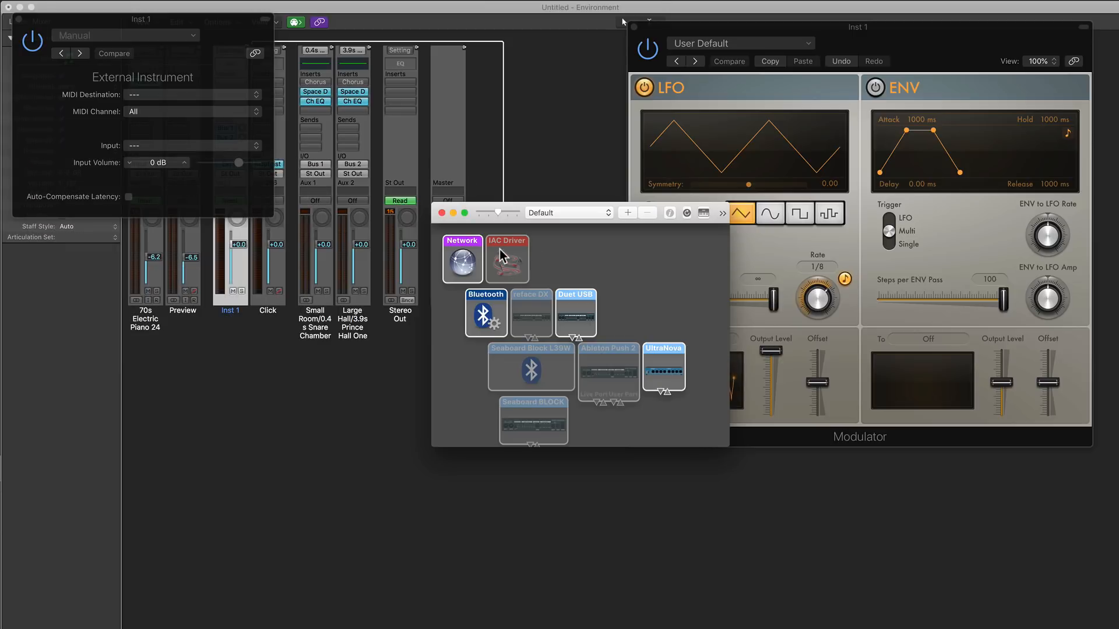
pyautogui.moveTo(504, 258)
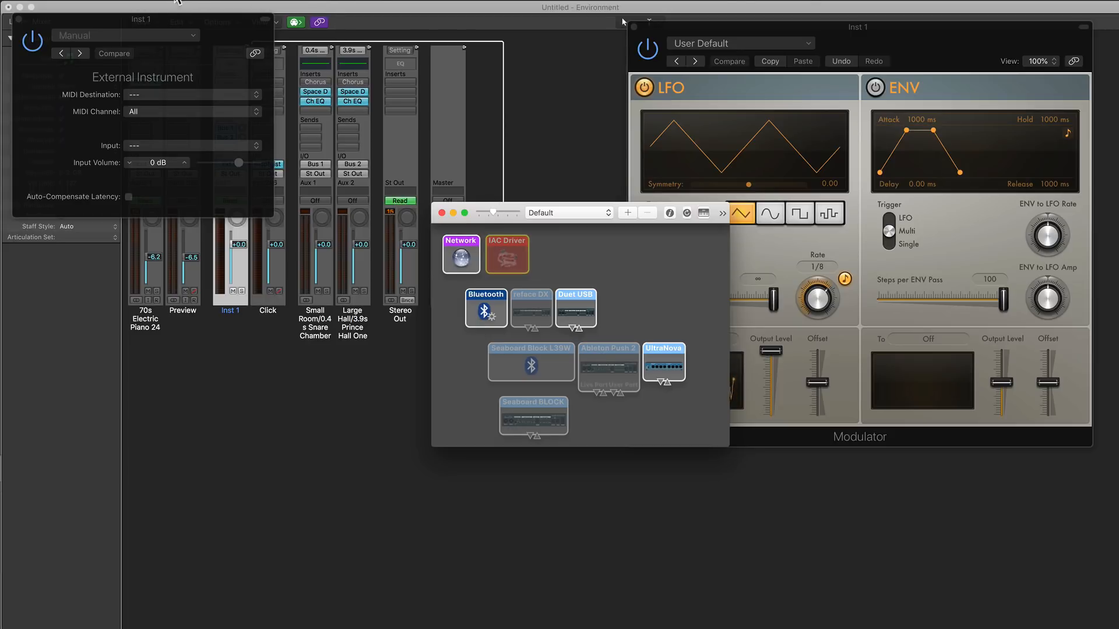
pyautogui.click(207, 10)
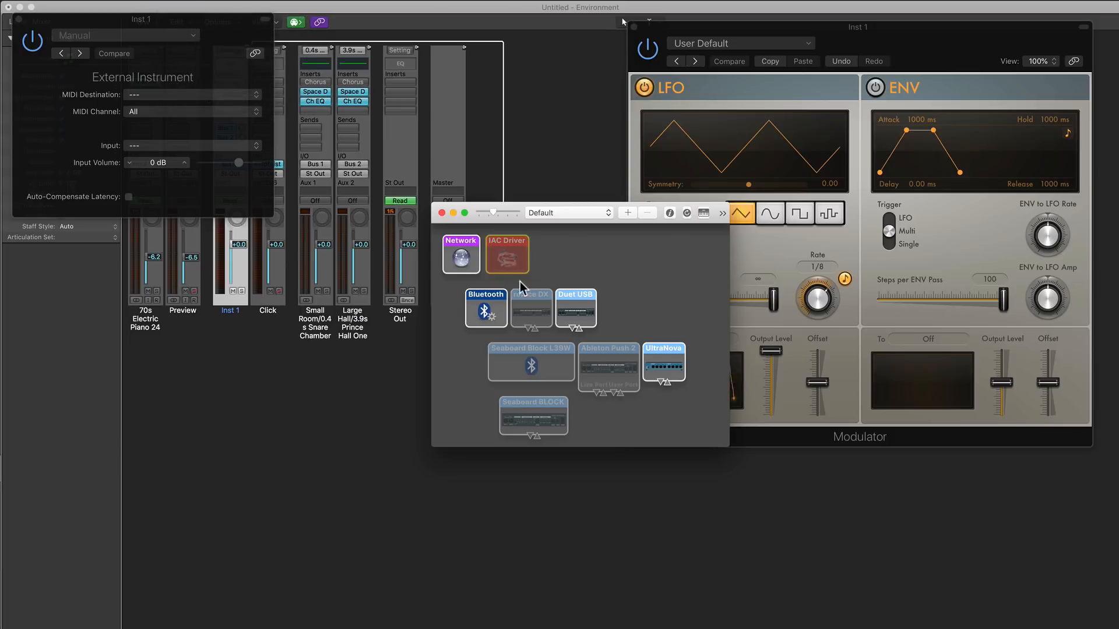
pyautogui.moveTo(698, 403)
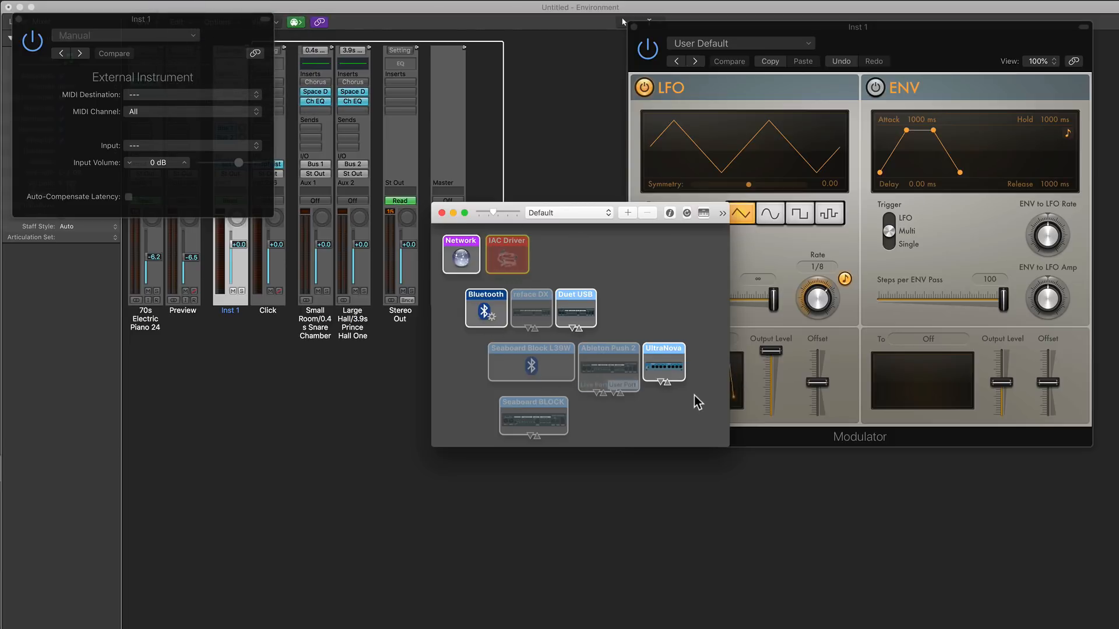
pyautogui.moveTo(635, 301)
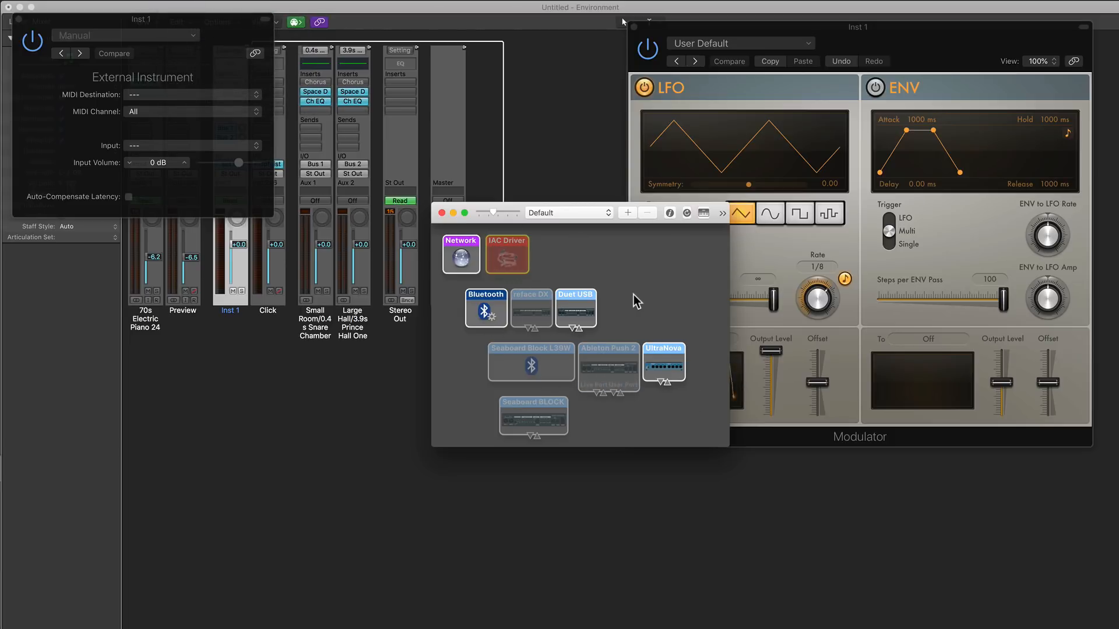
pyautogui.moveTo(526, 307)
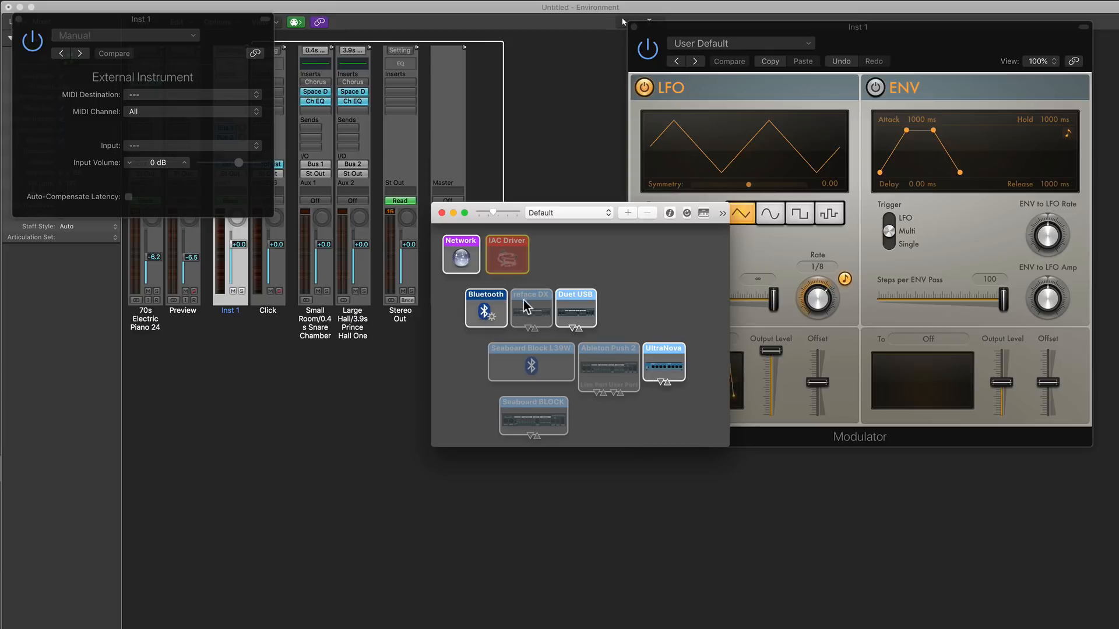
# Step: Tick 'Device is online' in the IAC Driver properties and close that window
pyautogui.click(506, 255)
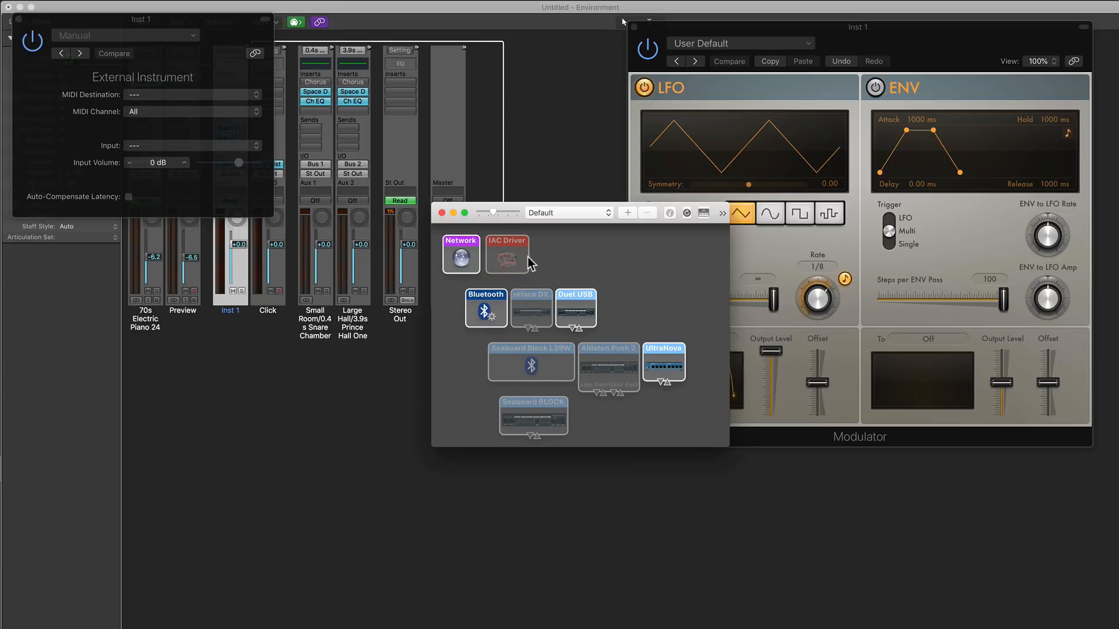
pyautogui.doubleClick(505, 253)
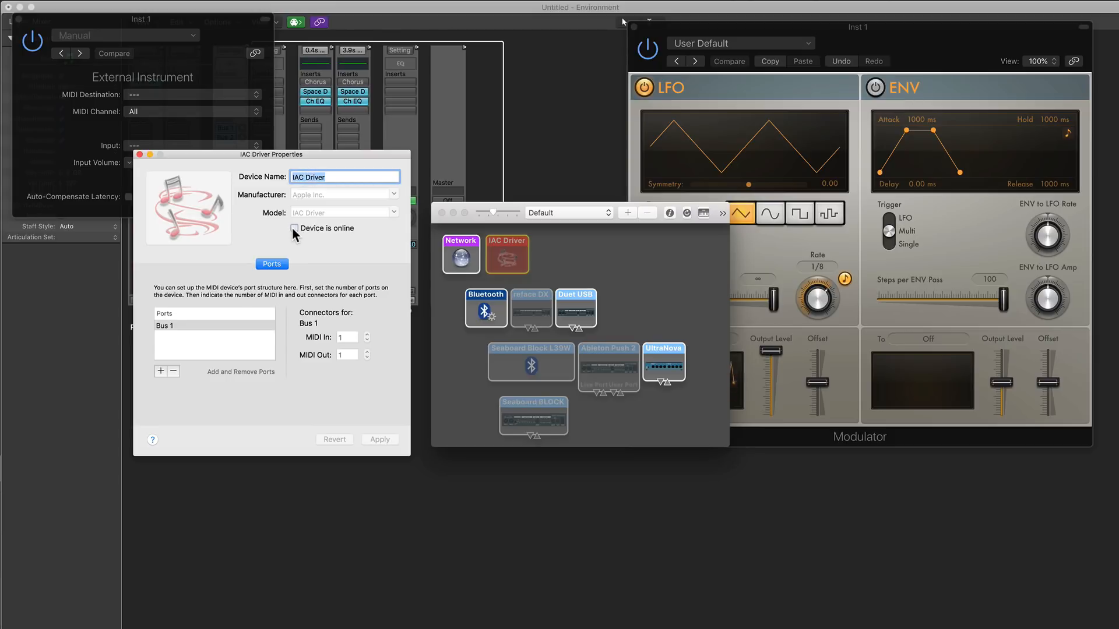
pyautogui.click(294, 229)
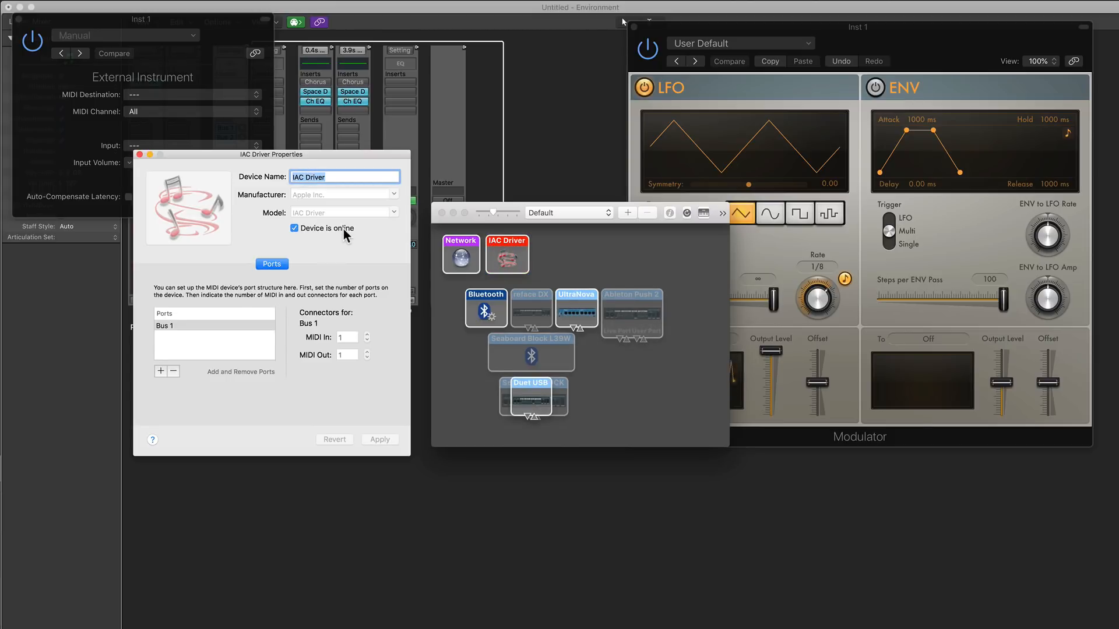
pyautogui.moveTo(247, 315)
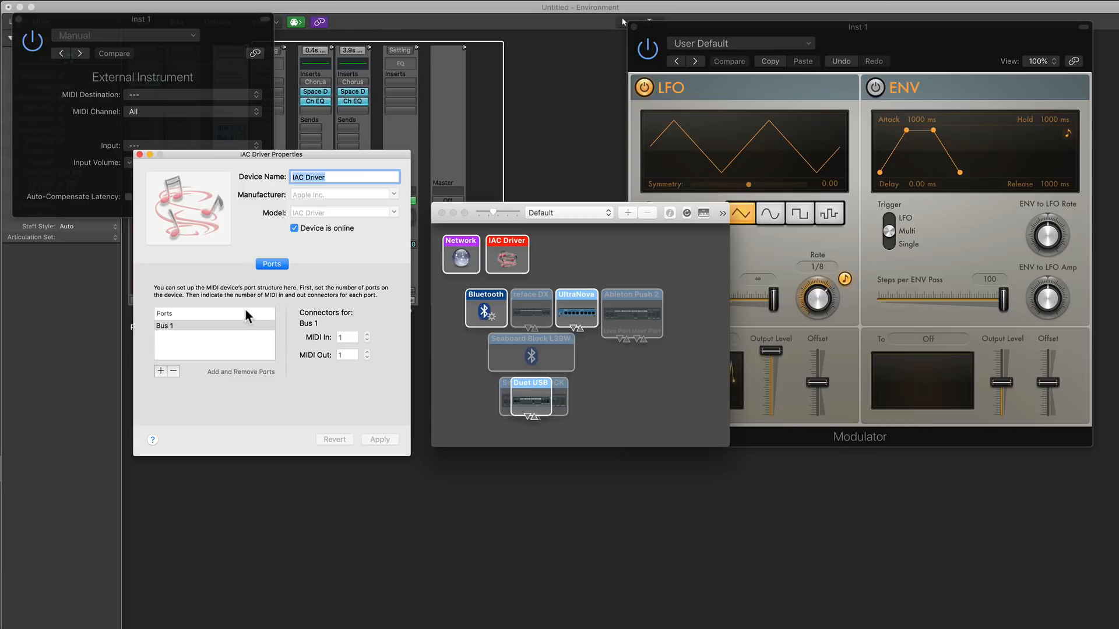
pyautogui.click(141, 154)
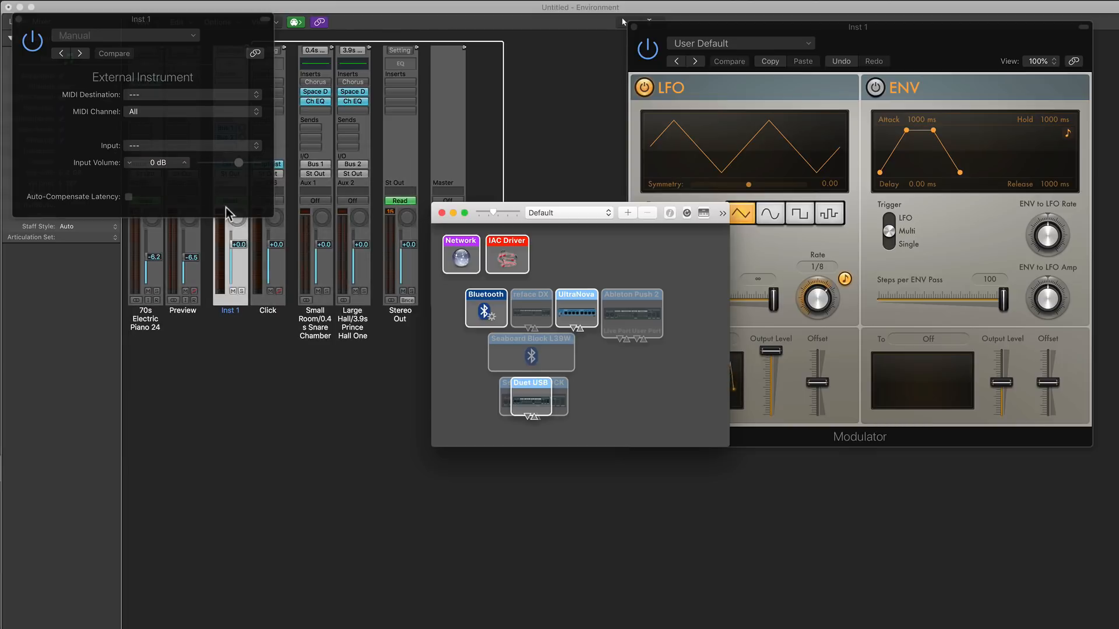
pyautogui.moveTo(446, 336)
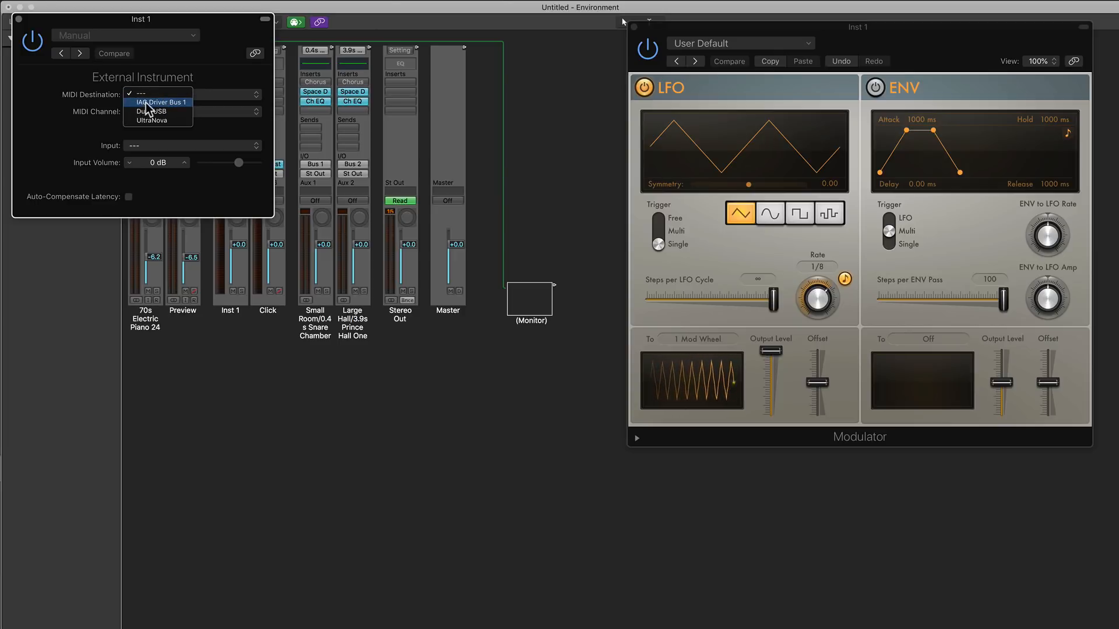
pyautogui.moveTo(179, 114)
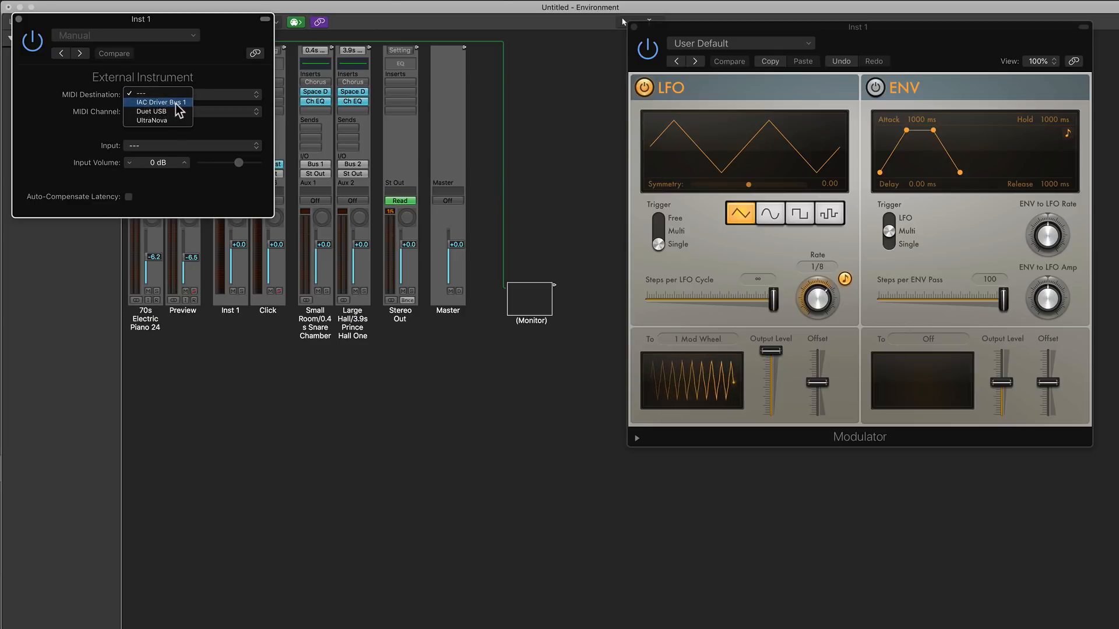
# Step: Route the External Instrument to IAC Driver Bus 1 and set its MIDI channel
pyautogui.click(158, 102)
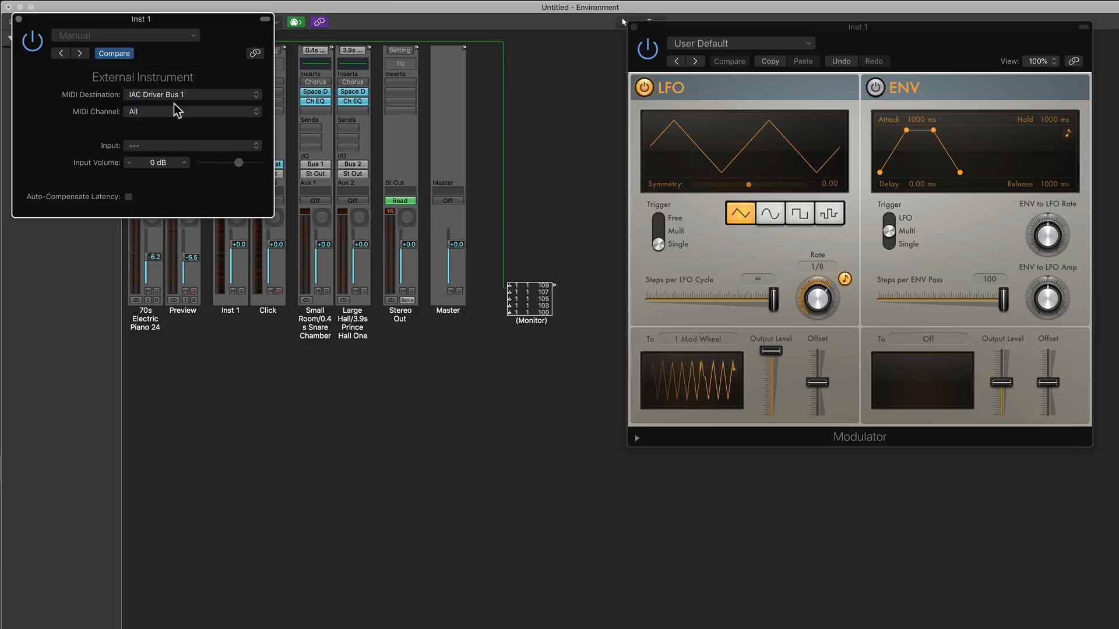
pyautogui.click(193, 111)
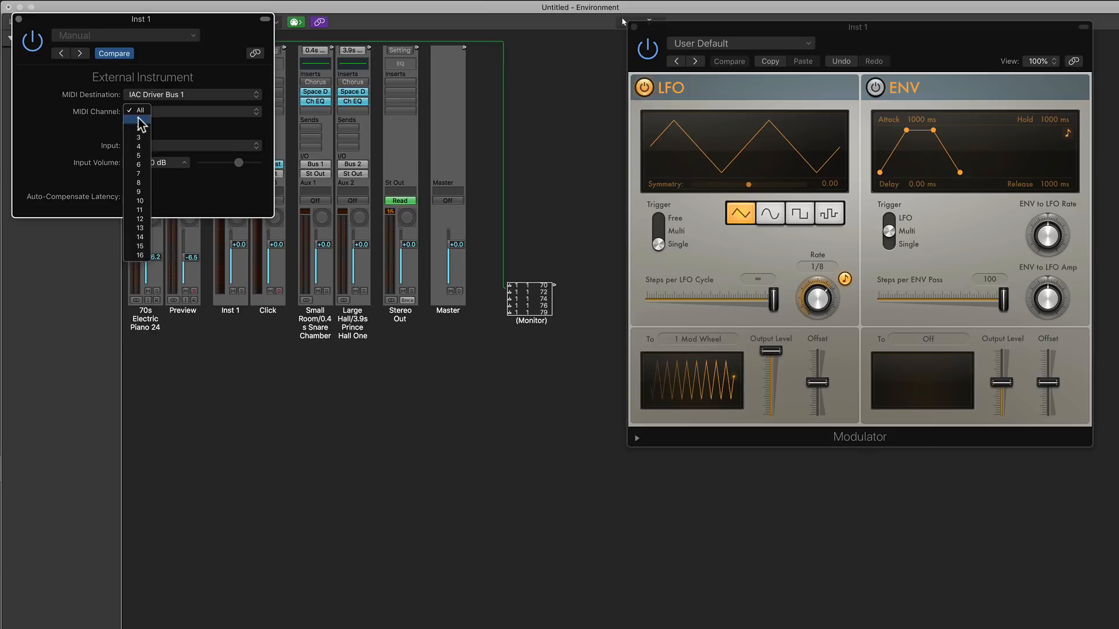
pyautogui.click(138, 137)
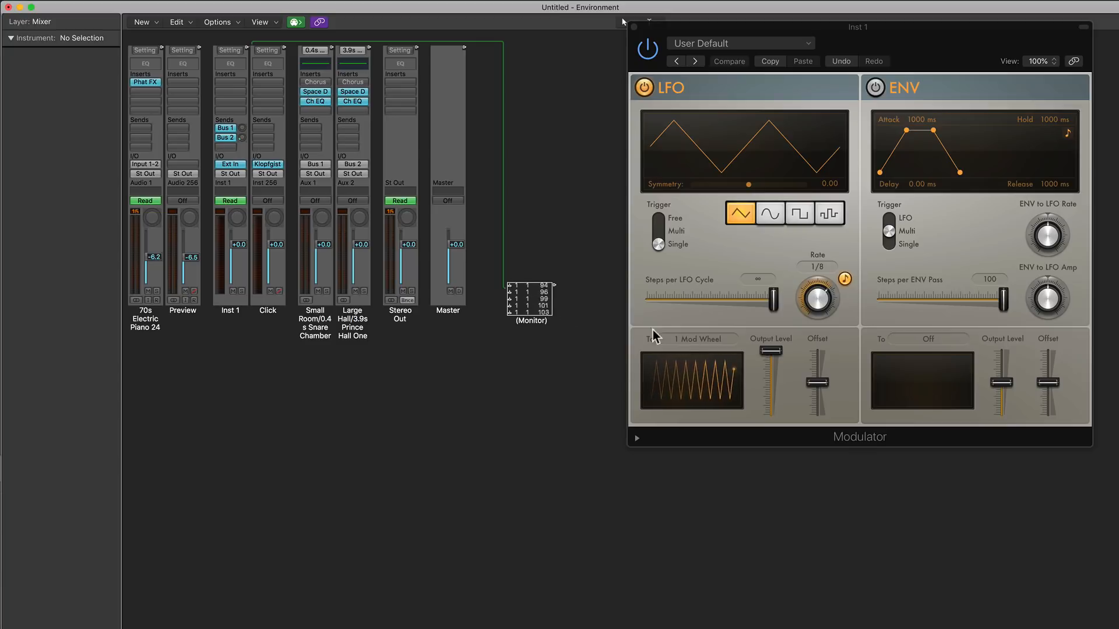
# Step: Try Pitchbend and Aftertouch as LFO targets, then return the LFO to Mod Wheel
pyautogui.click(700, 340)
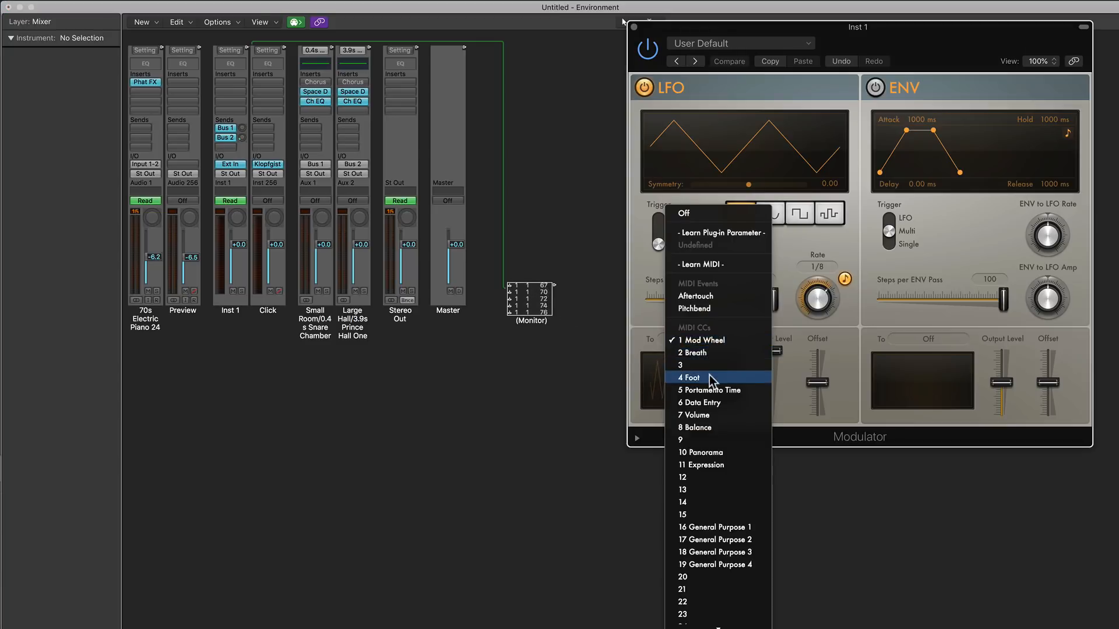
pyautogui.click(693, 308)
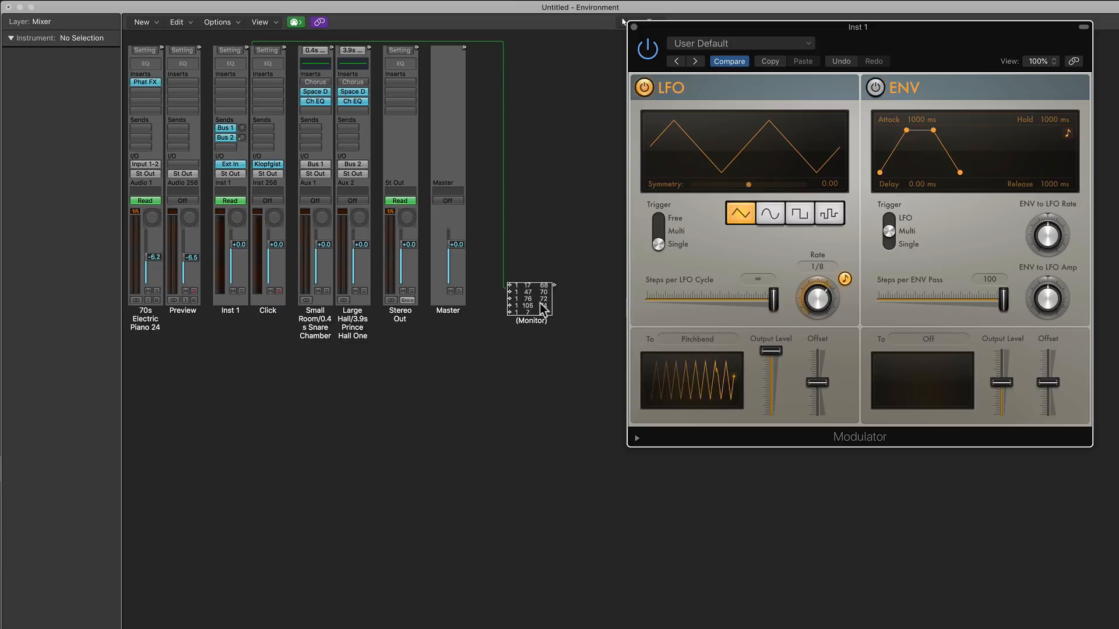
pyautogui.click(699, 339)
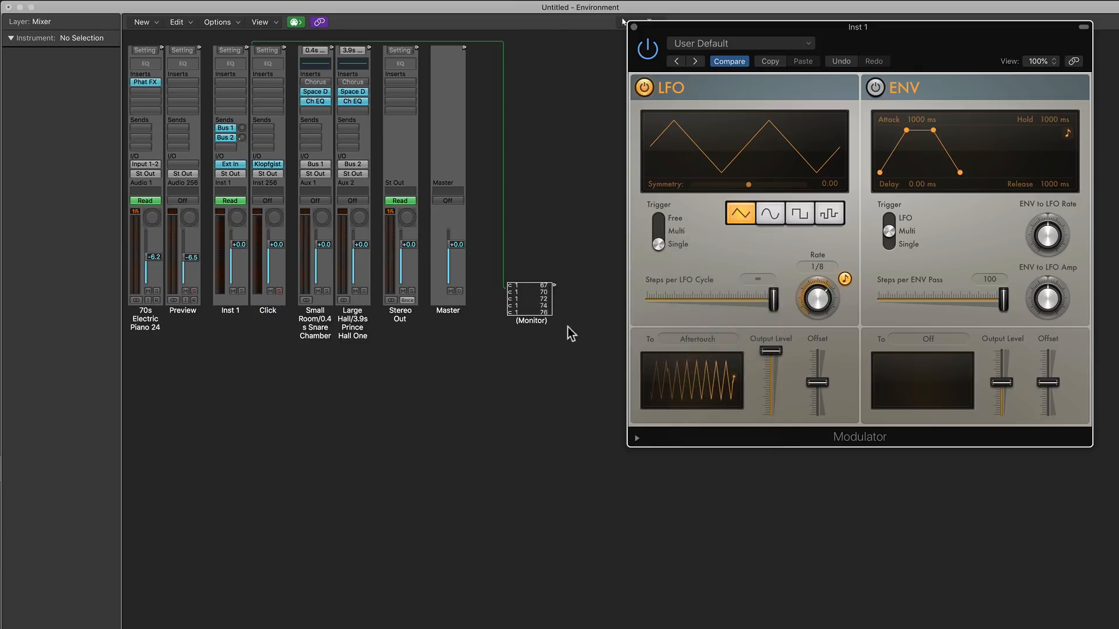
pyautogui.click(700, 339)
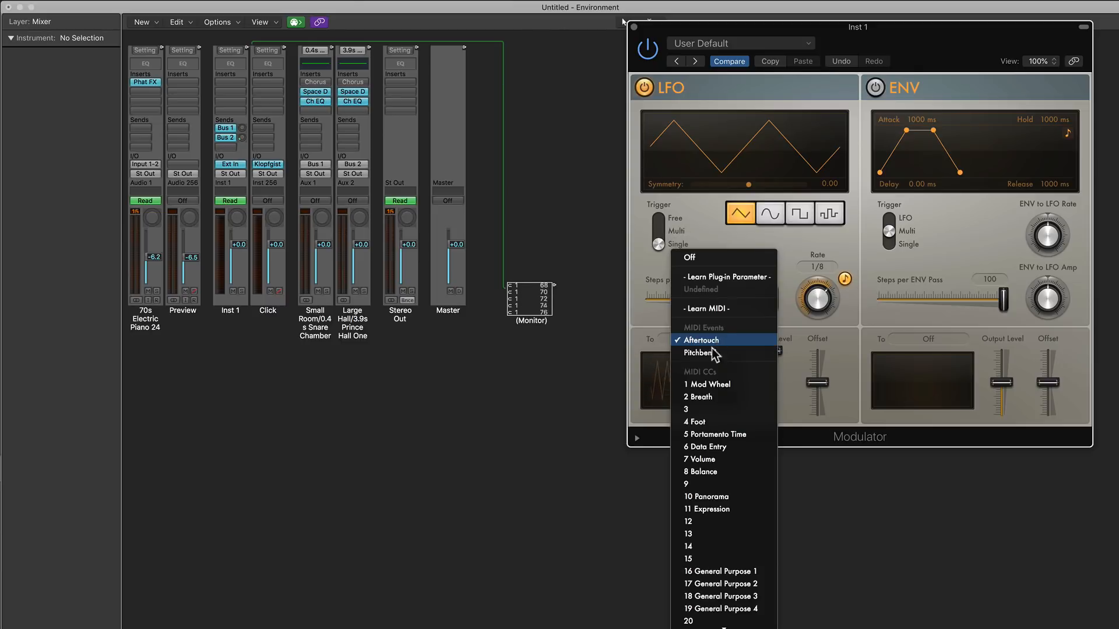
pyautogui.click(706, 384)
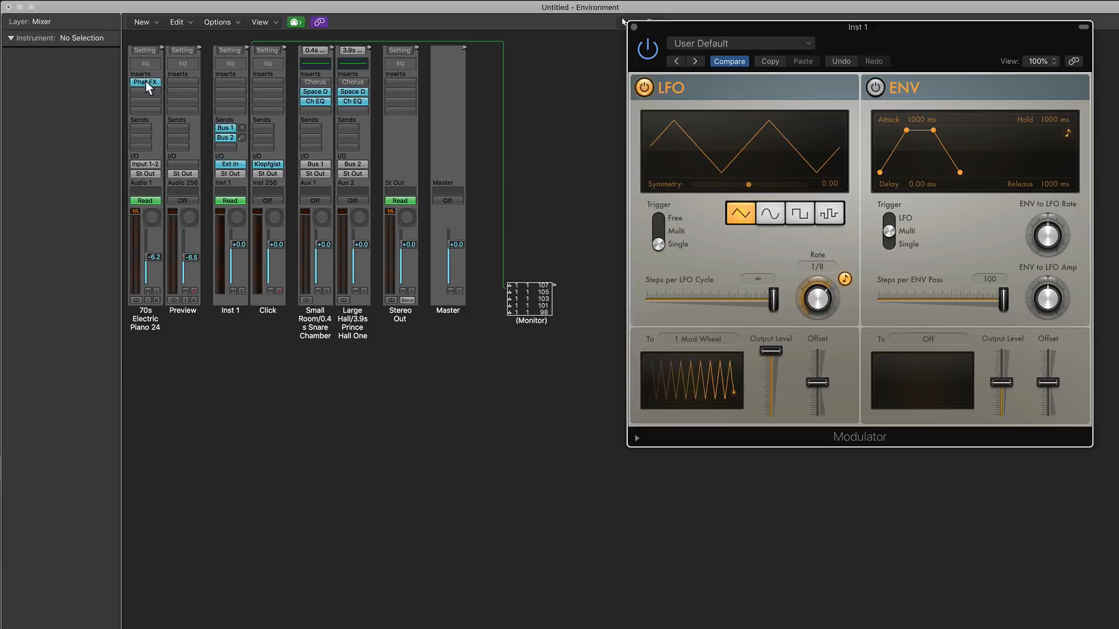
pyautogui.click(145, 82)
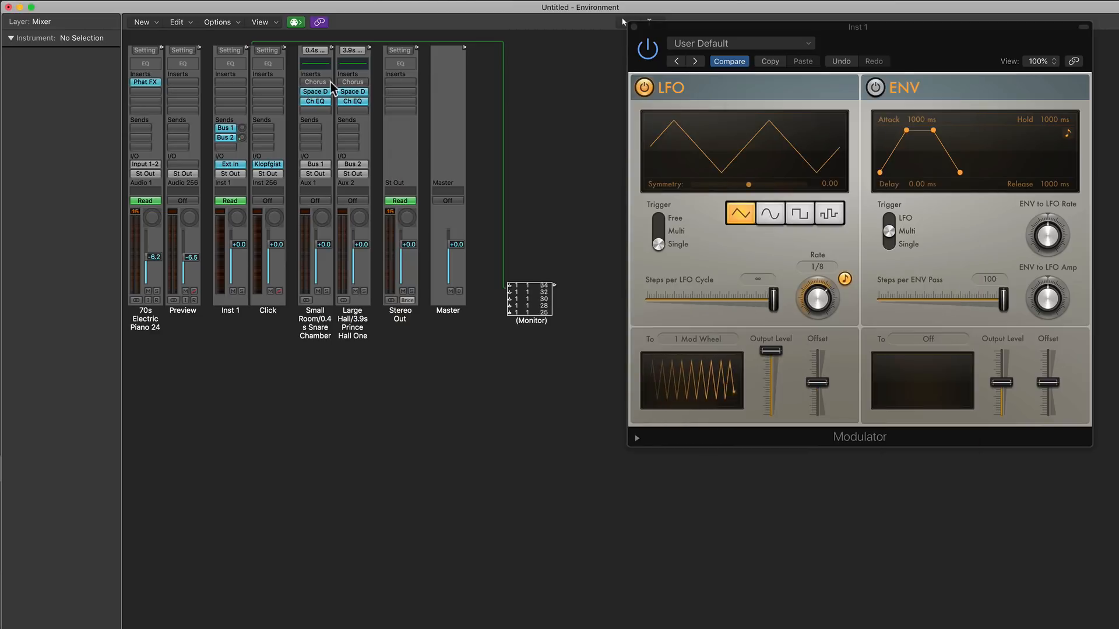
# Step: Create a second Monitor cabled from the piano strip, then open and close Phat FX
pyautogui.click(141, 22)
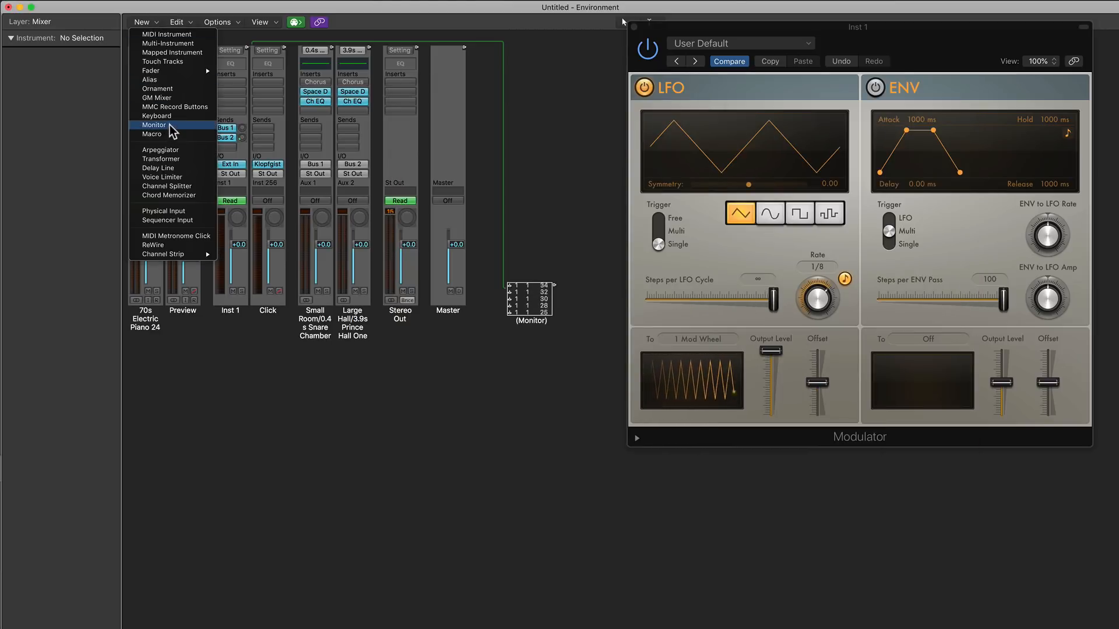
pyautogui.click(154, 124)
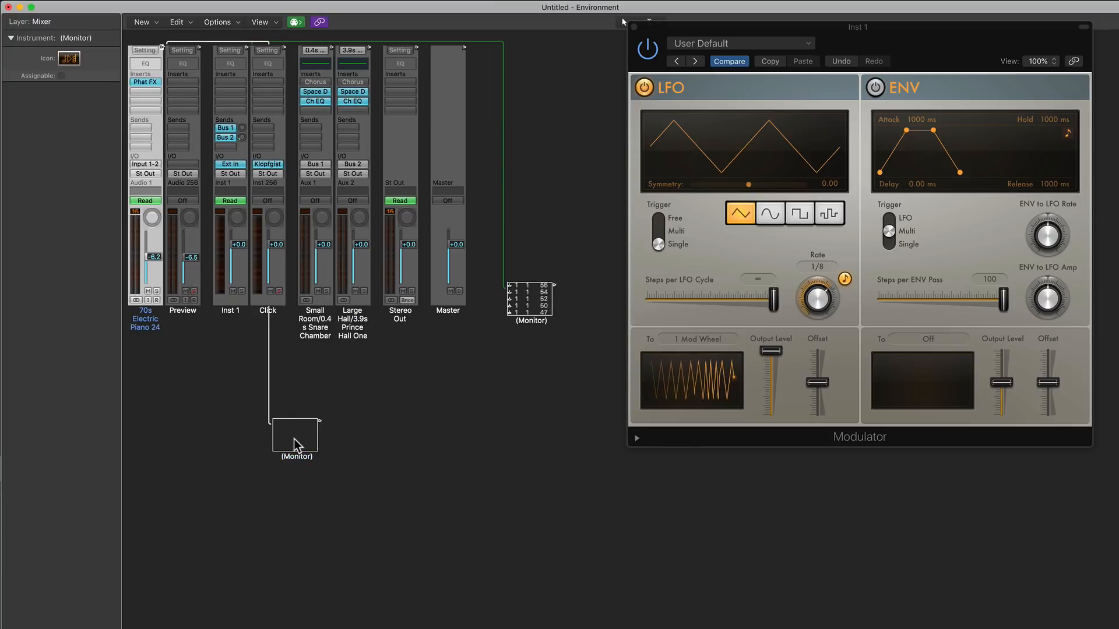
pyautogui.click(145, 82)
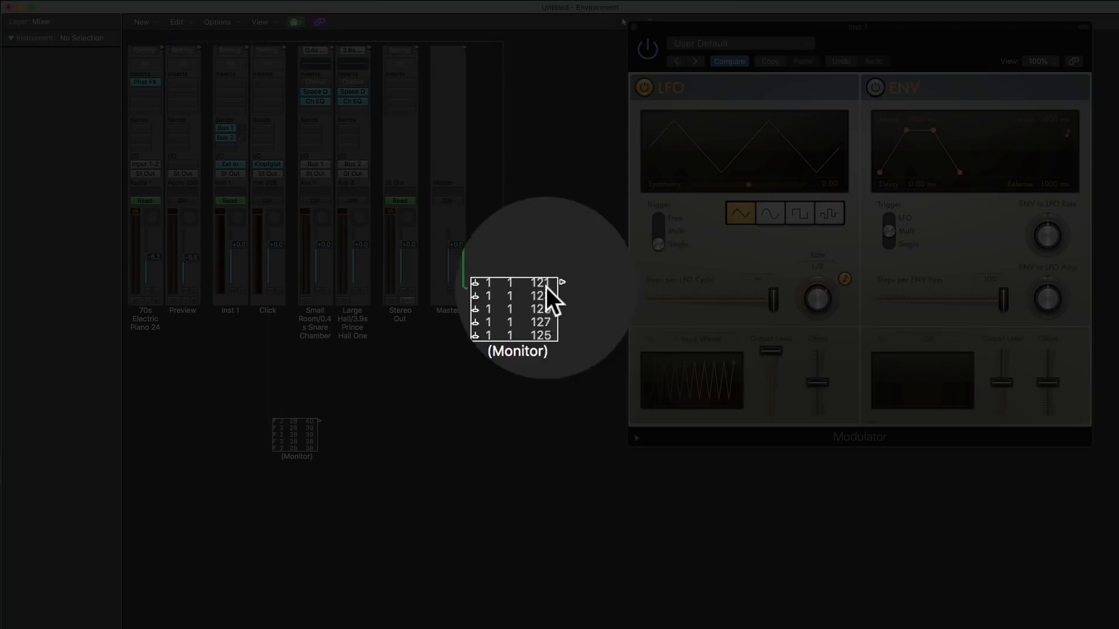
pyautogui.moveTo(443, 353)
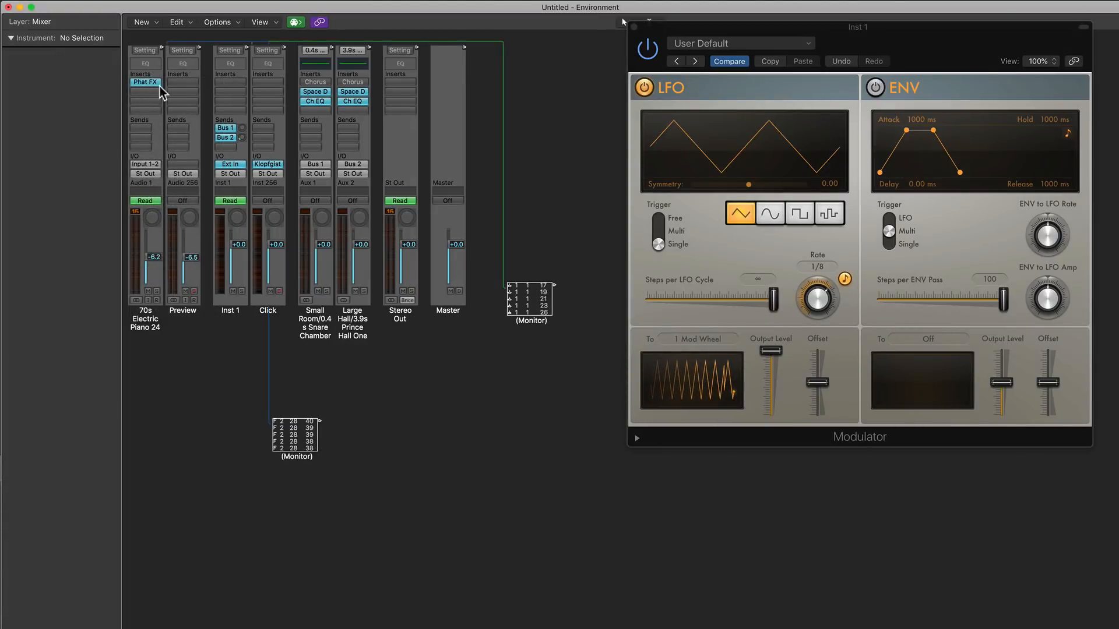
pyautogui.doubleClick(145, 81)
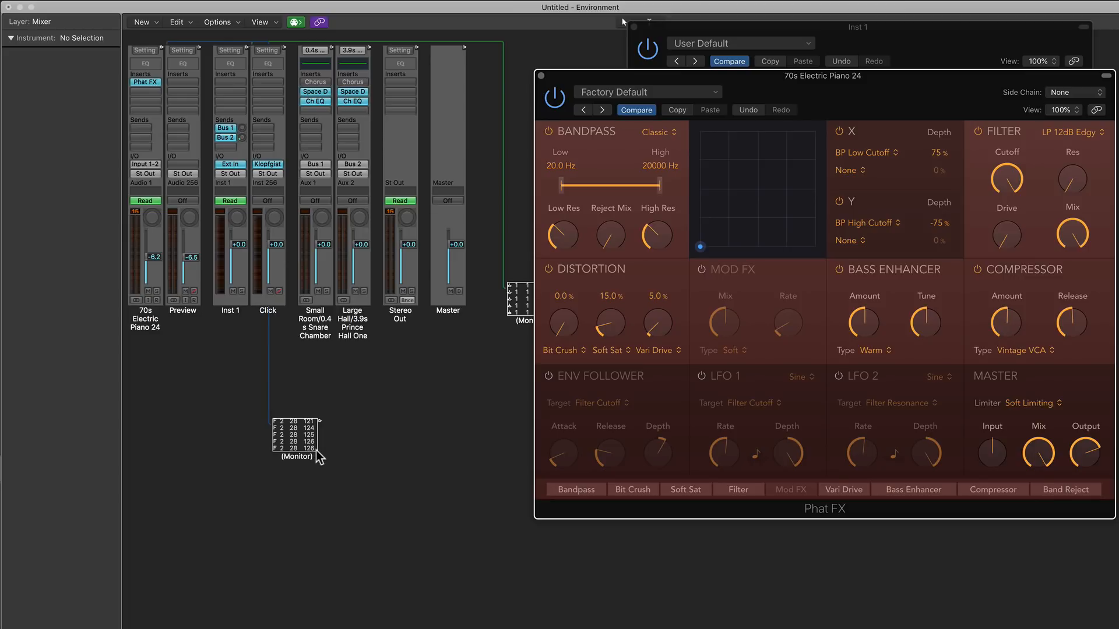
pyautogui.moveTo(331, 460)
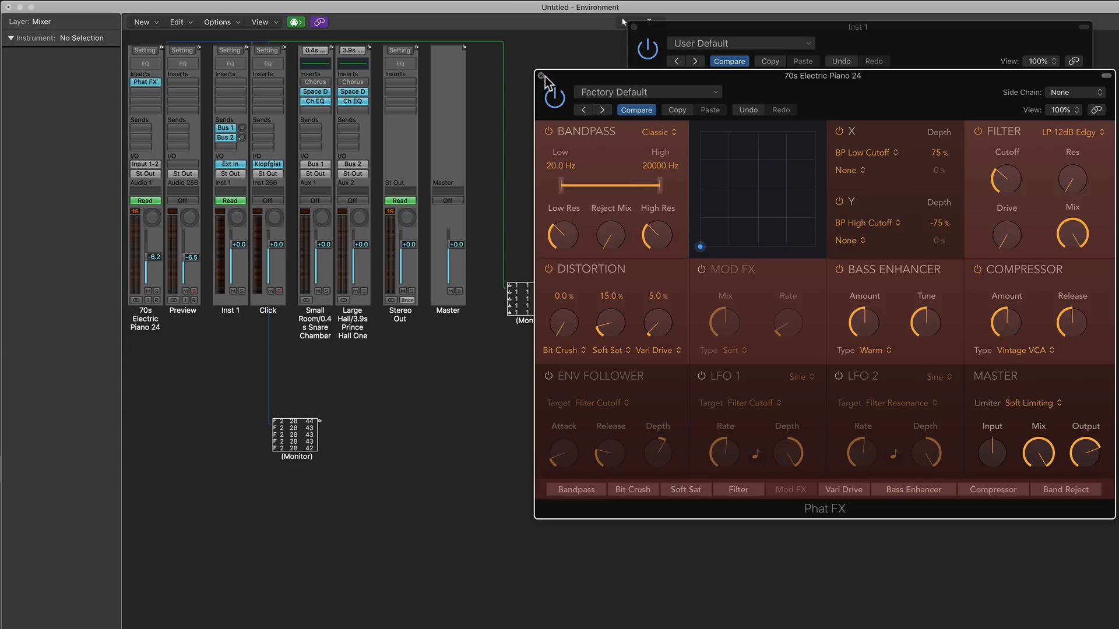
pyautogui.click(543, 76)
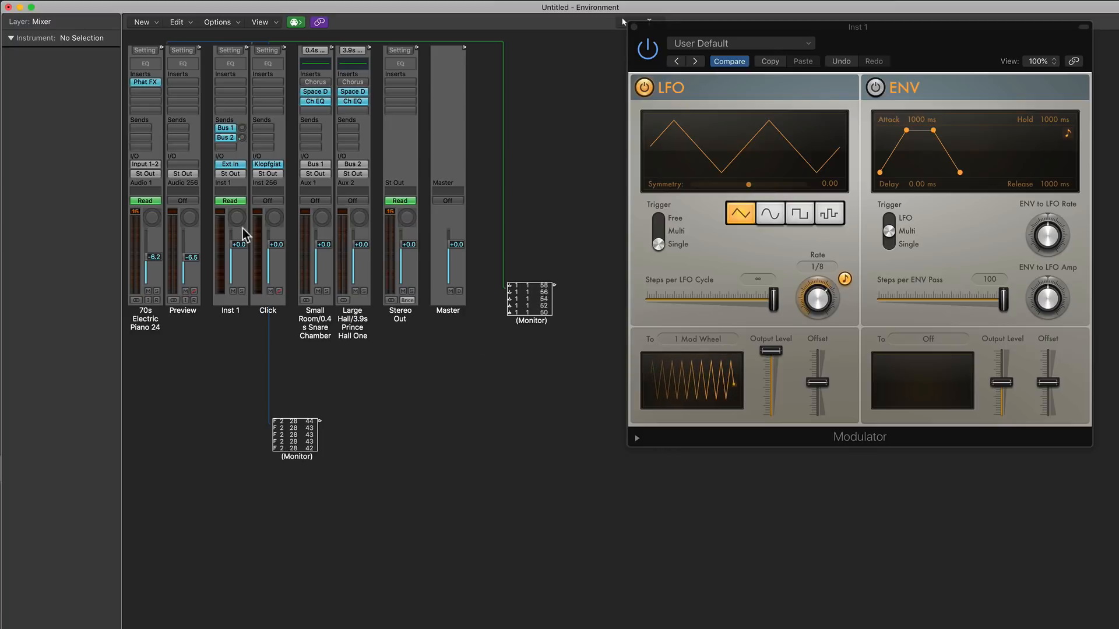
# Step: Create a Transformer object in the Environment
pyautogui.click(141, 22)
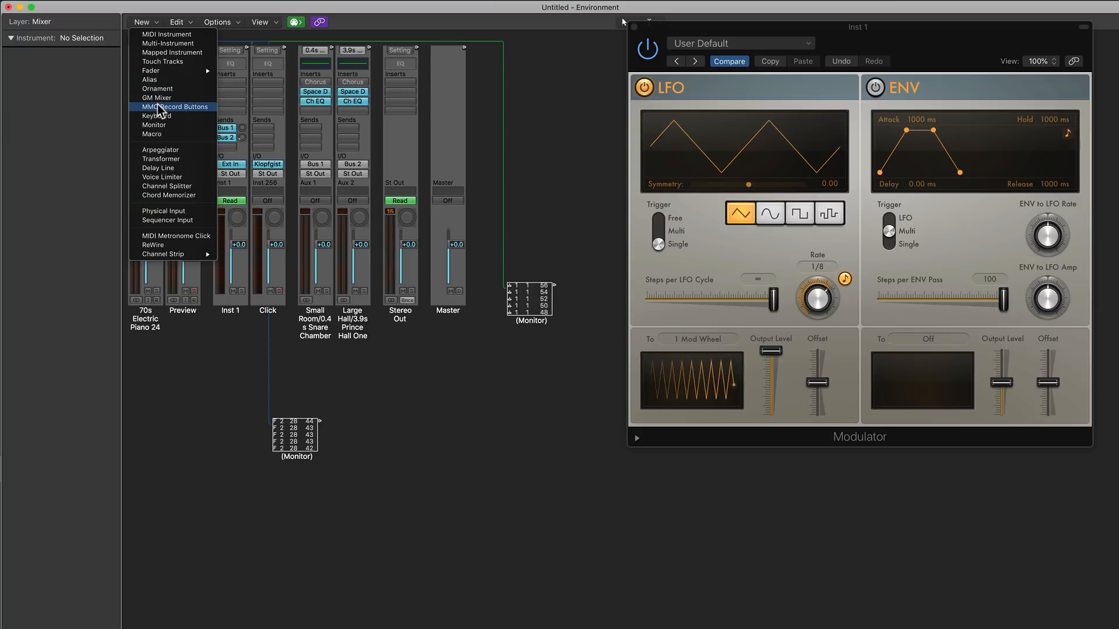
pyautogui.moveTo(162, 159)
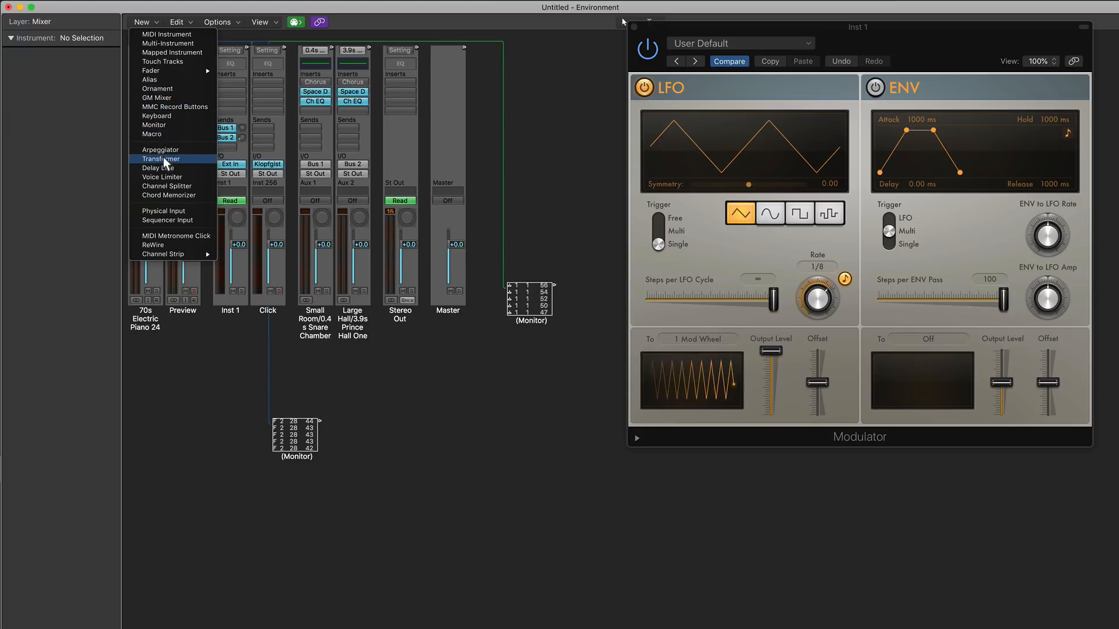
pyautogui.click(161, 159)
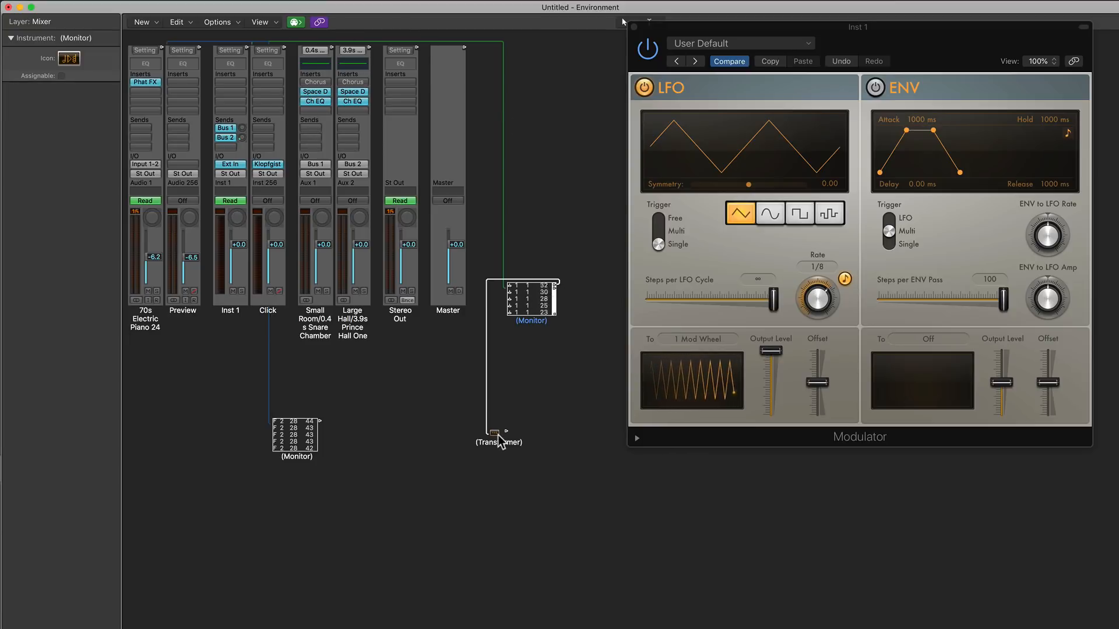
# Step: Add a Monitor after the Transformer and open the Transformer's settings window
pyautogui.click(497, 433)
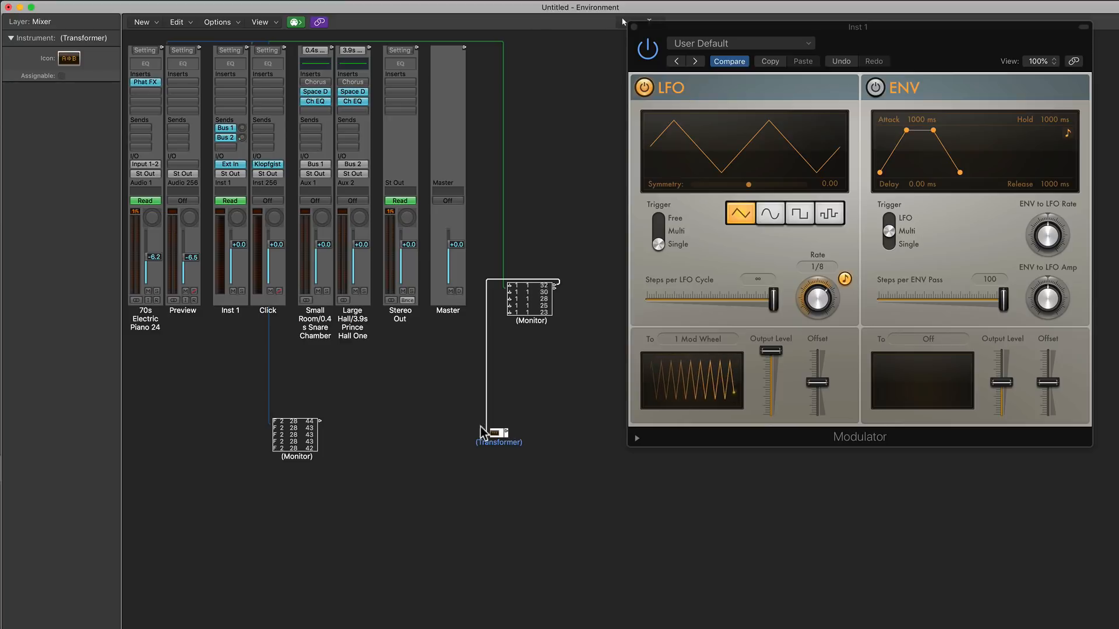
pyautogui.click(141, 22)
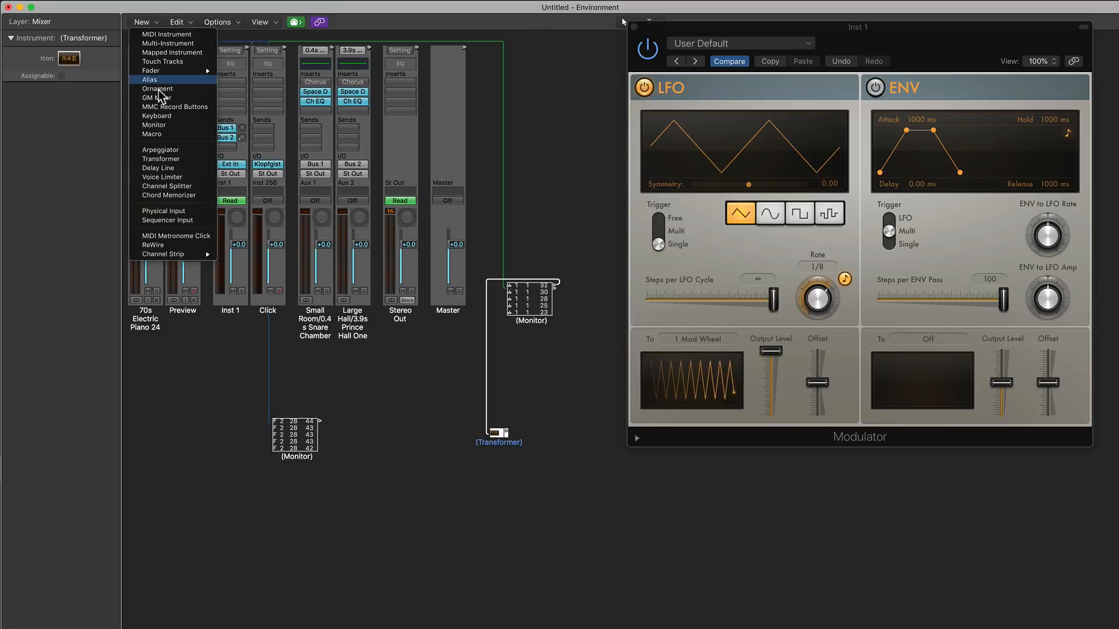
pyautogui.click(154, 125)
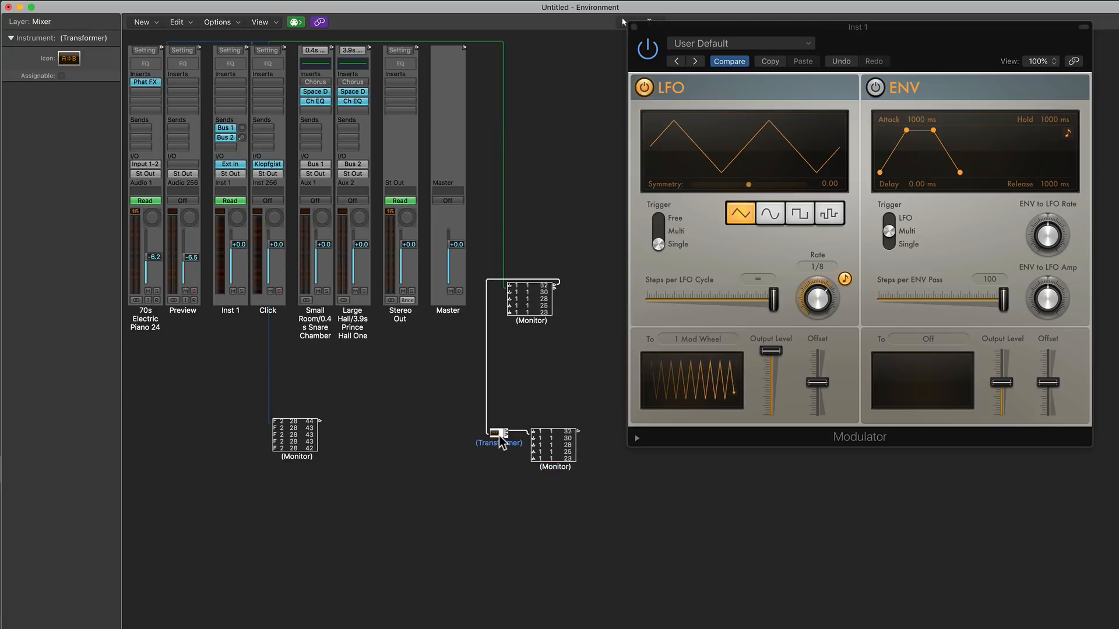
pyautogui.doubleClick(500, 443)
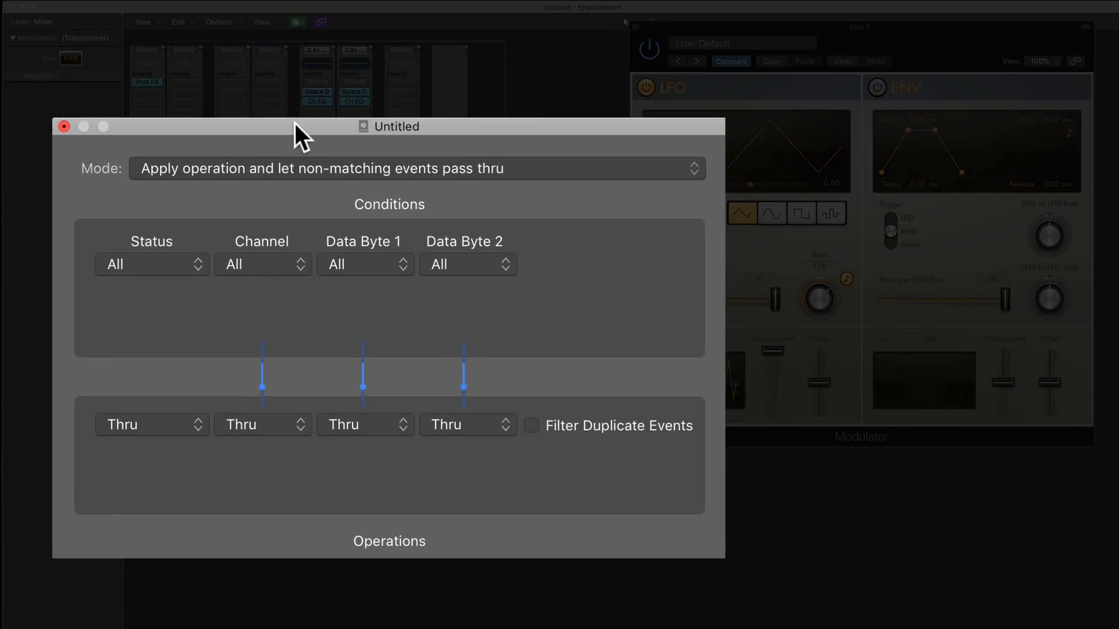
pyautogui.moveTo(498, 330)
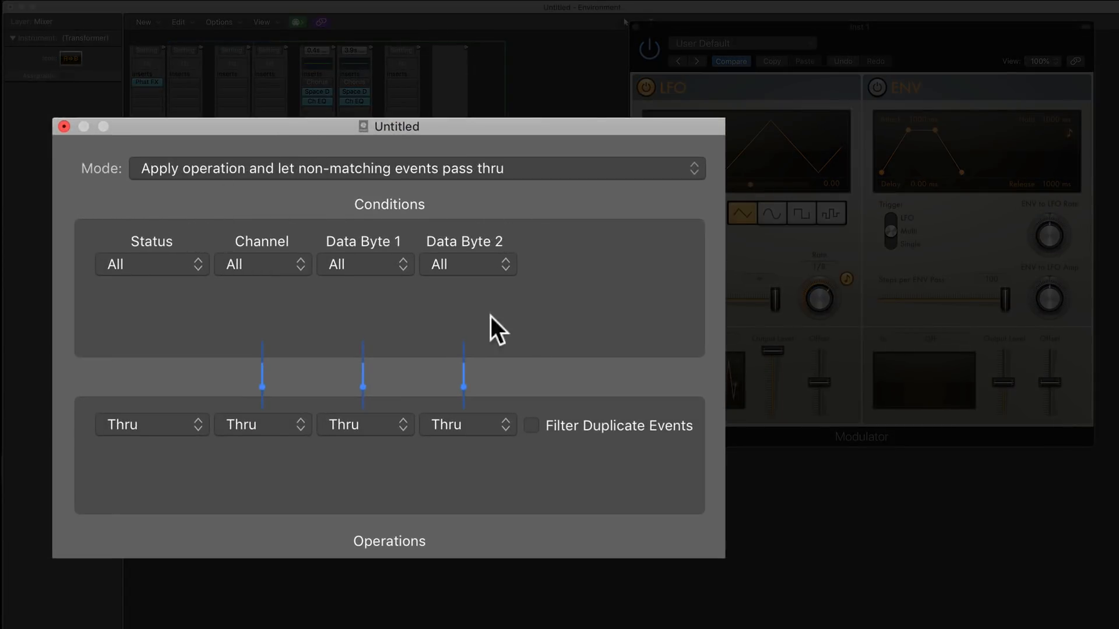
pyautogui.moveTo(171, 286)
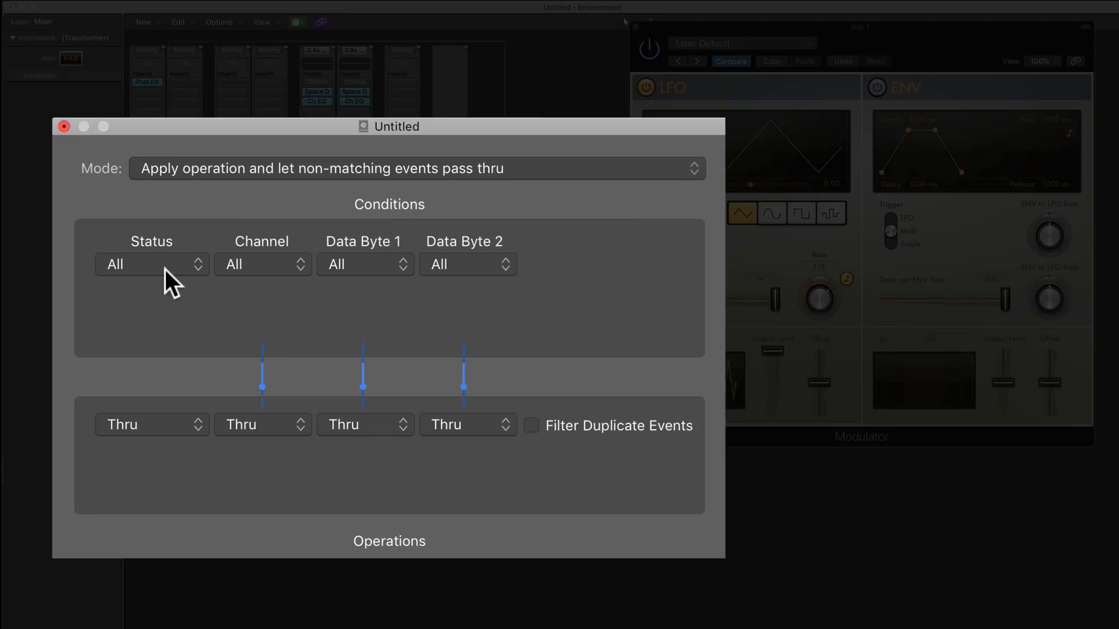
pyautogui.moveTo(164, 275)
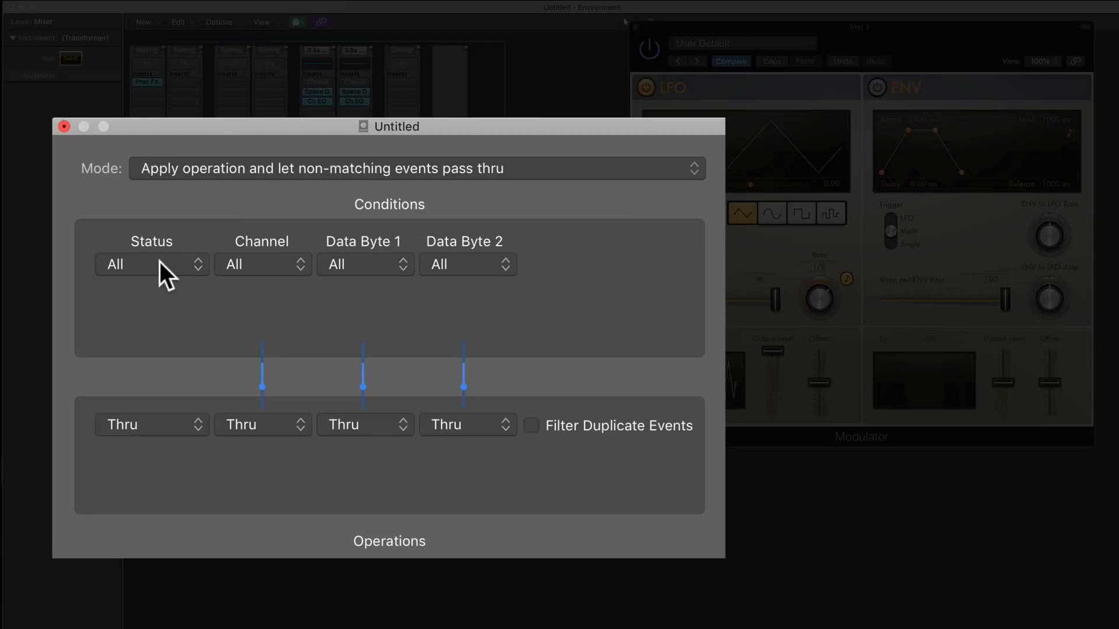
# Step: Set the Transformer conditions to Status = Control, Channel = 1, and Data Byte 1 = 1
pyautogui.click(150, 265)
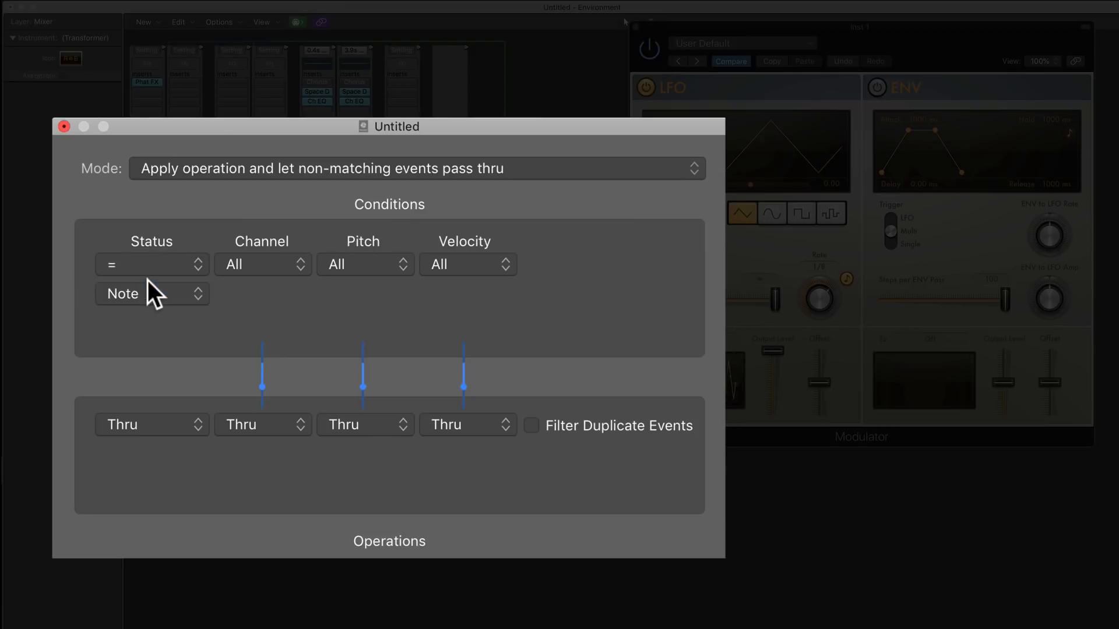
pyautogui.click(152, 293)
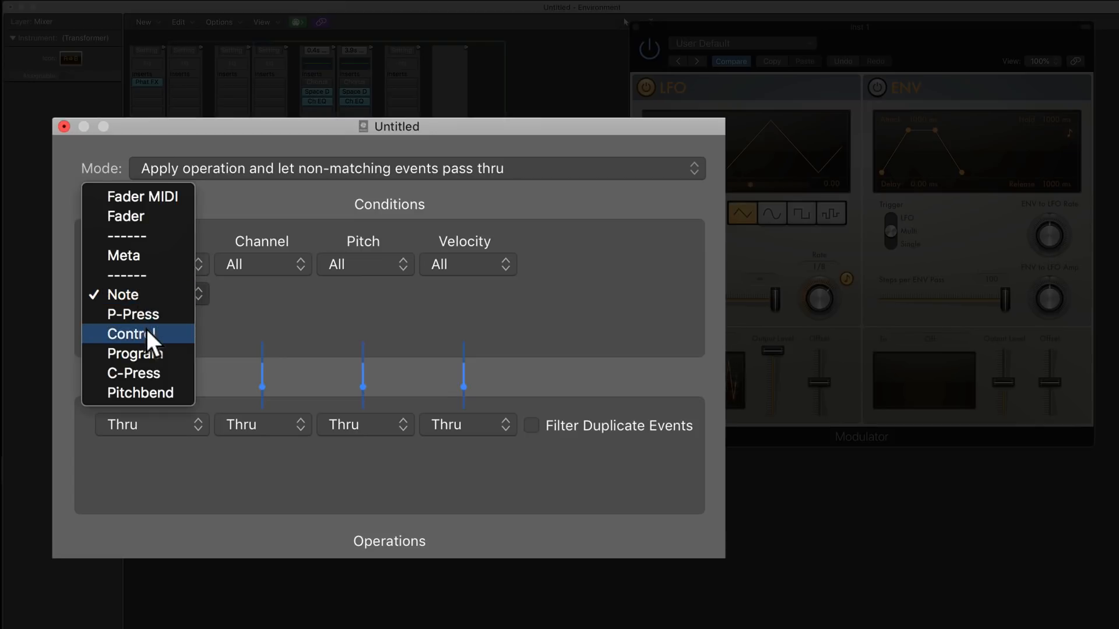
pyautogui.click(129, 334)
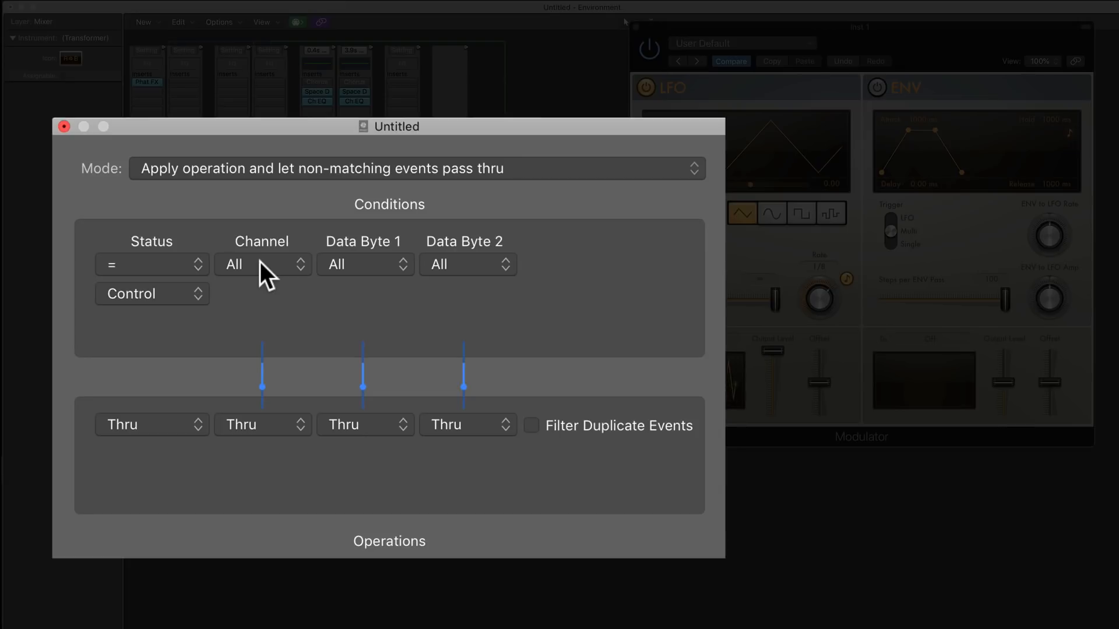
pyautogui.click(261, 264)
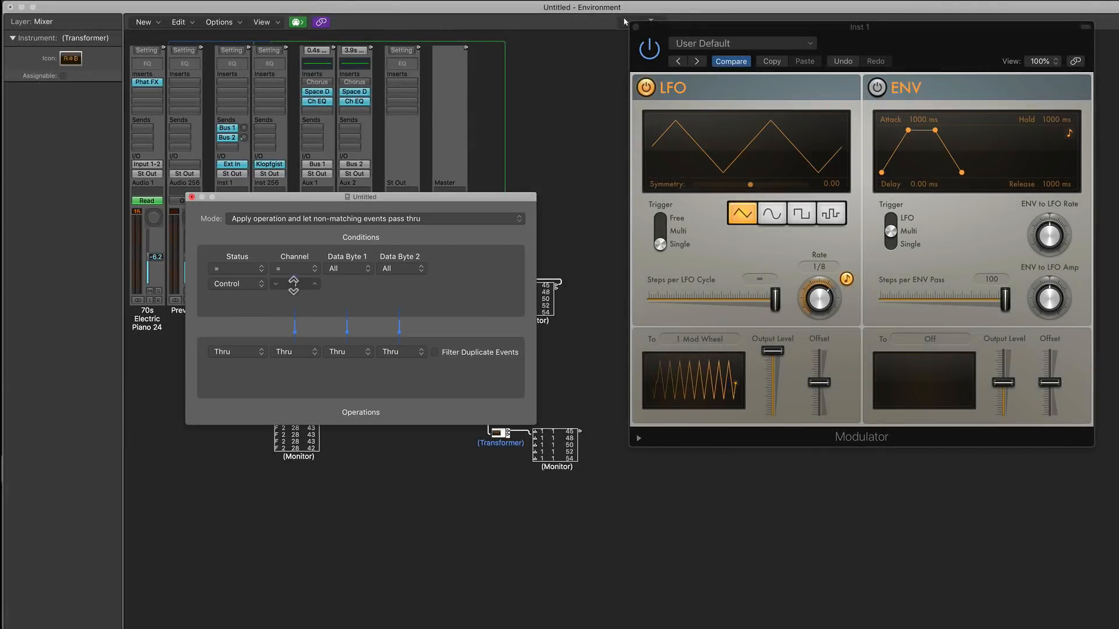
pyautogui.click(303, 280)
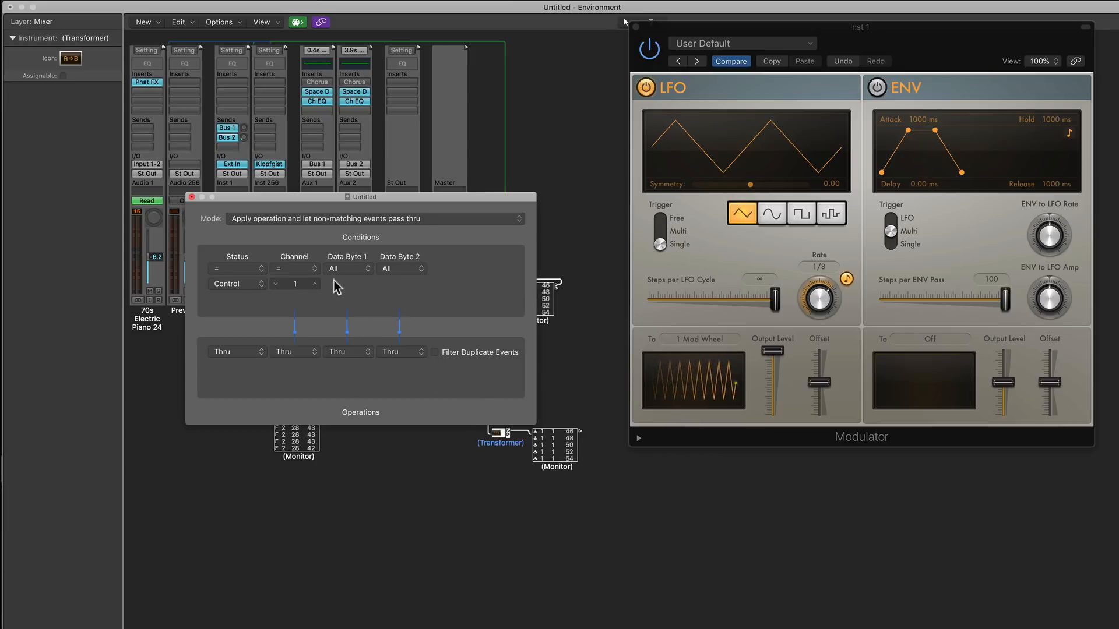
pyautogui.click(348, 268)
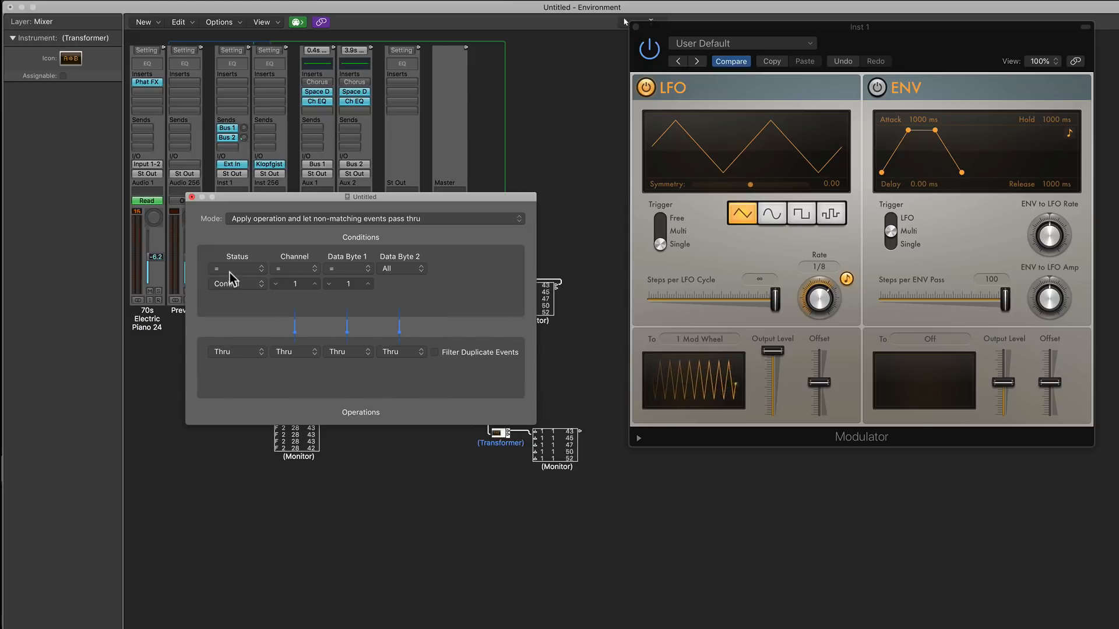
# Step: Fix the Transformer output to Fader status, channel 2, data byte 1 of 28, then close it
pyautogui.click(236, 352)
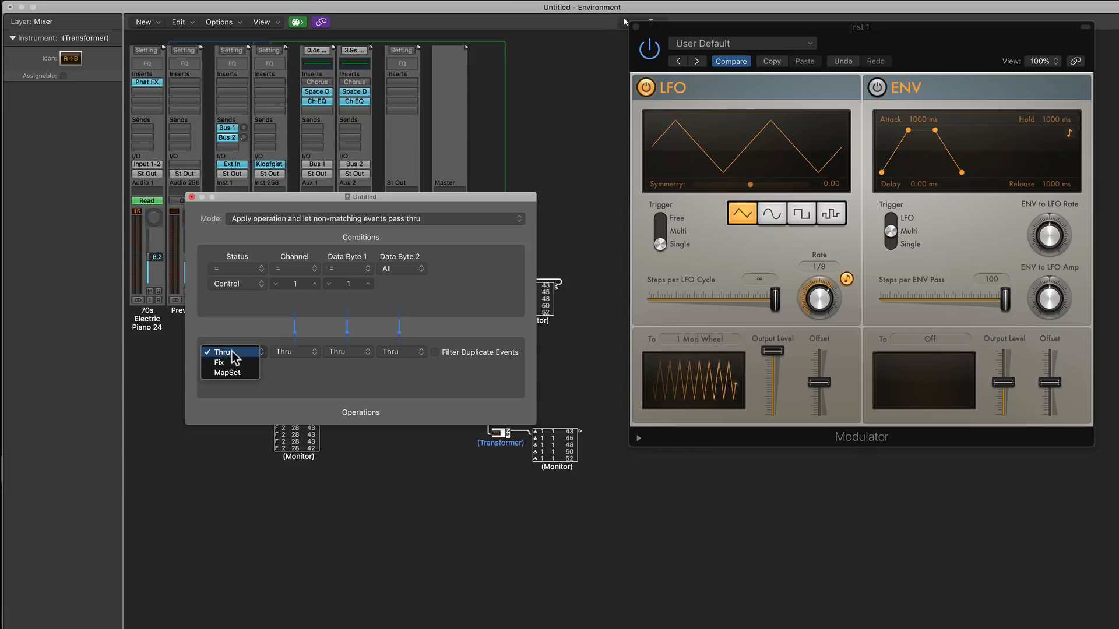
pyautogui.click(235, 352)
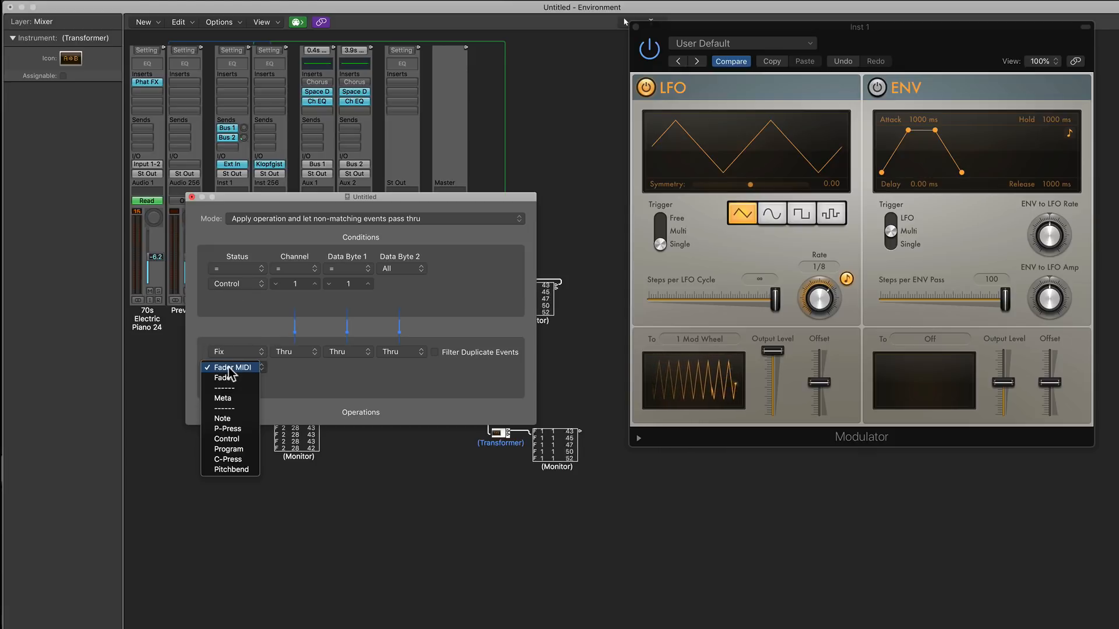
pyautogui.moveTo(228, 377)
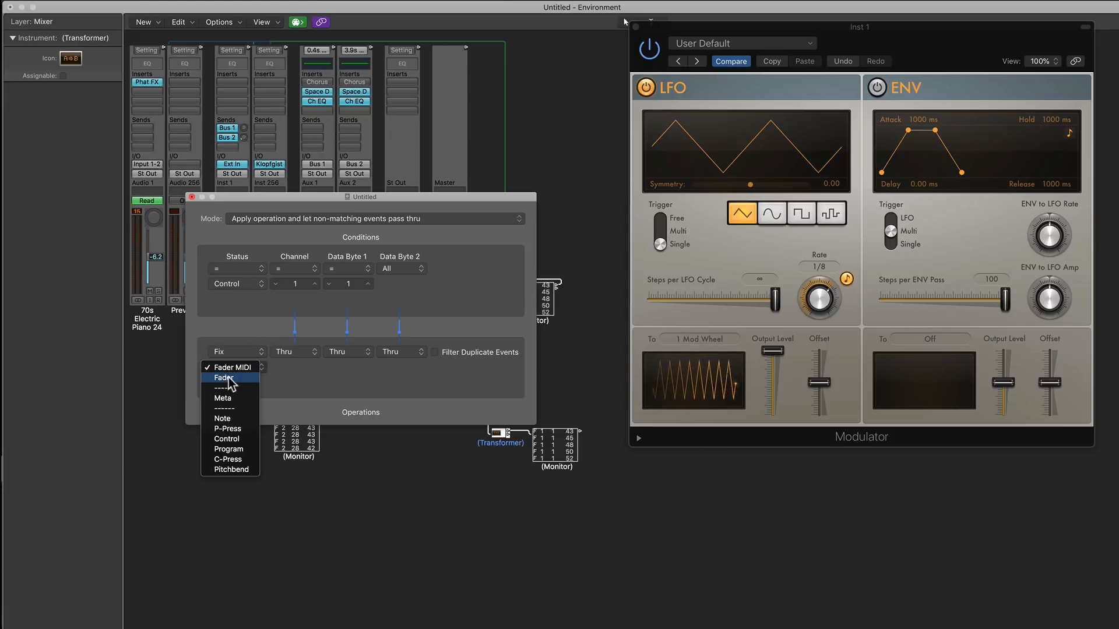
pyautogui.click(224, 377)
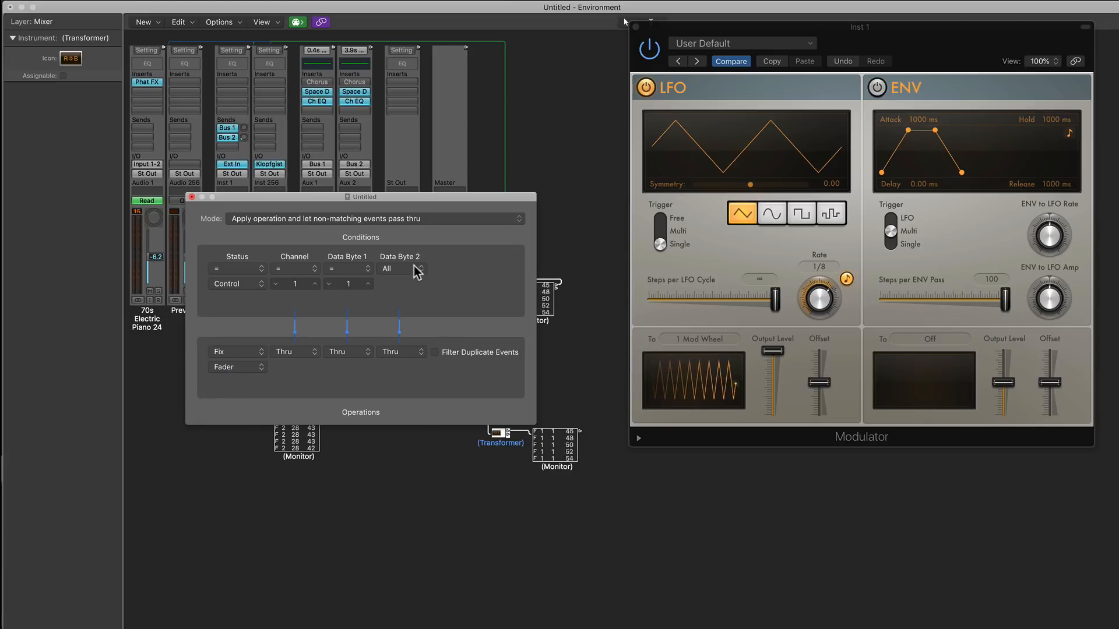
pyautogui.moveTo(361, 197); pyautogui.dragTo(274, 183)
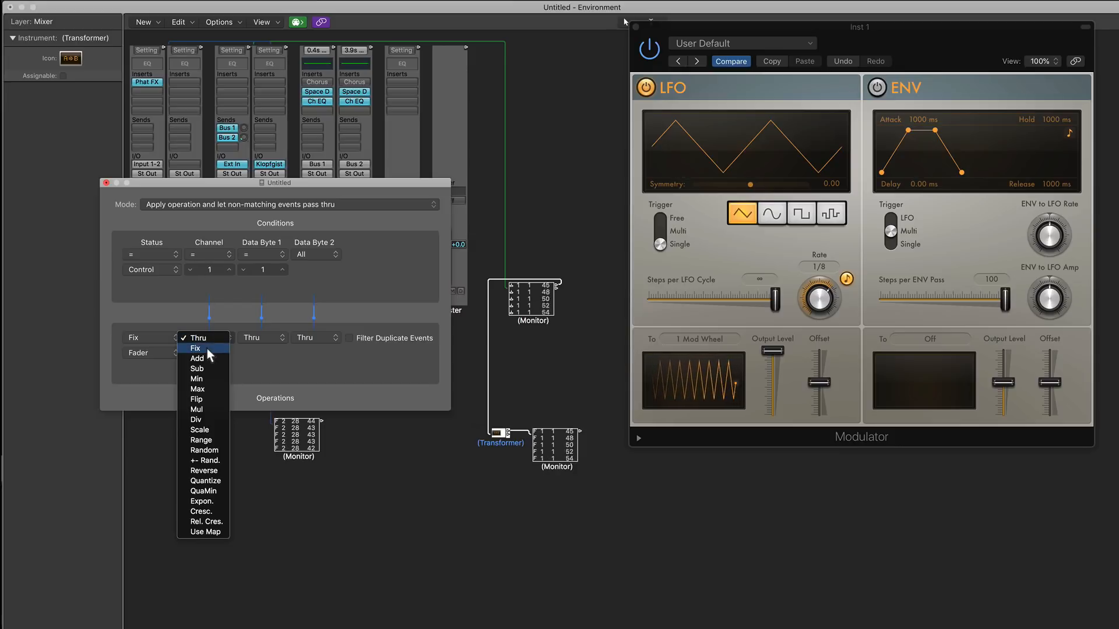
pyautogui.click(194, 349)
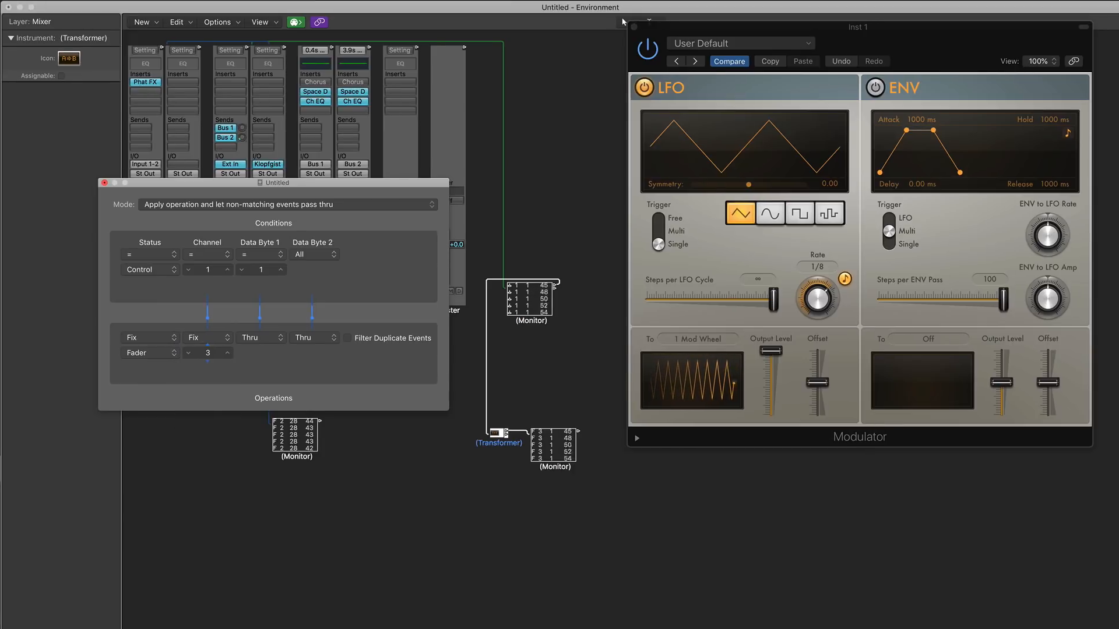
pyautogui.click(188, 355)
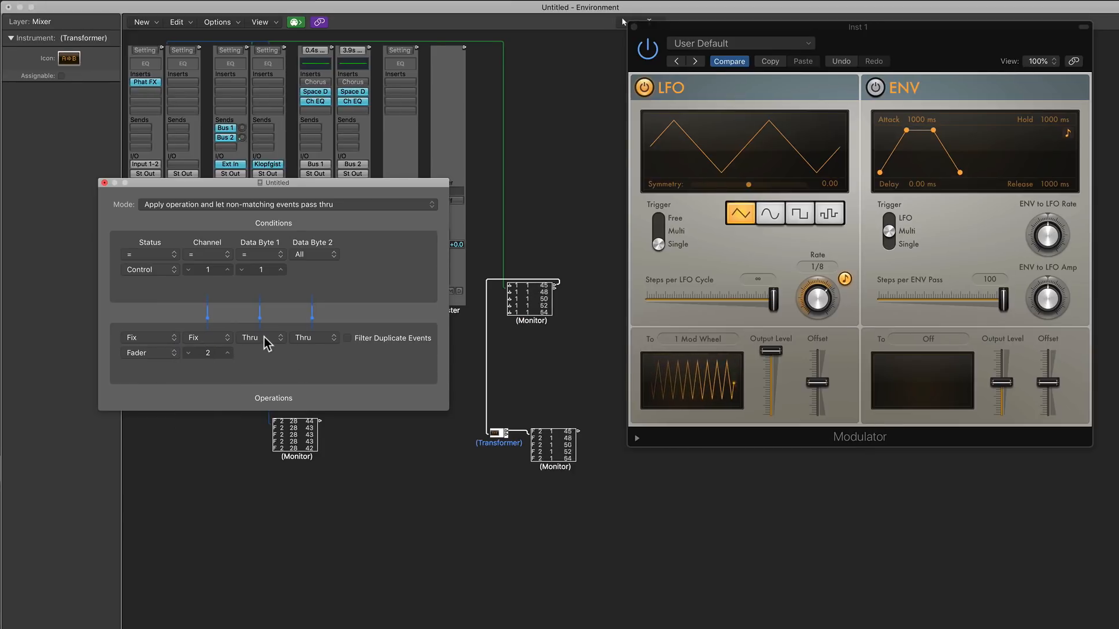
pyautogui.click(257, 336)
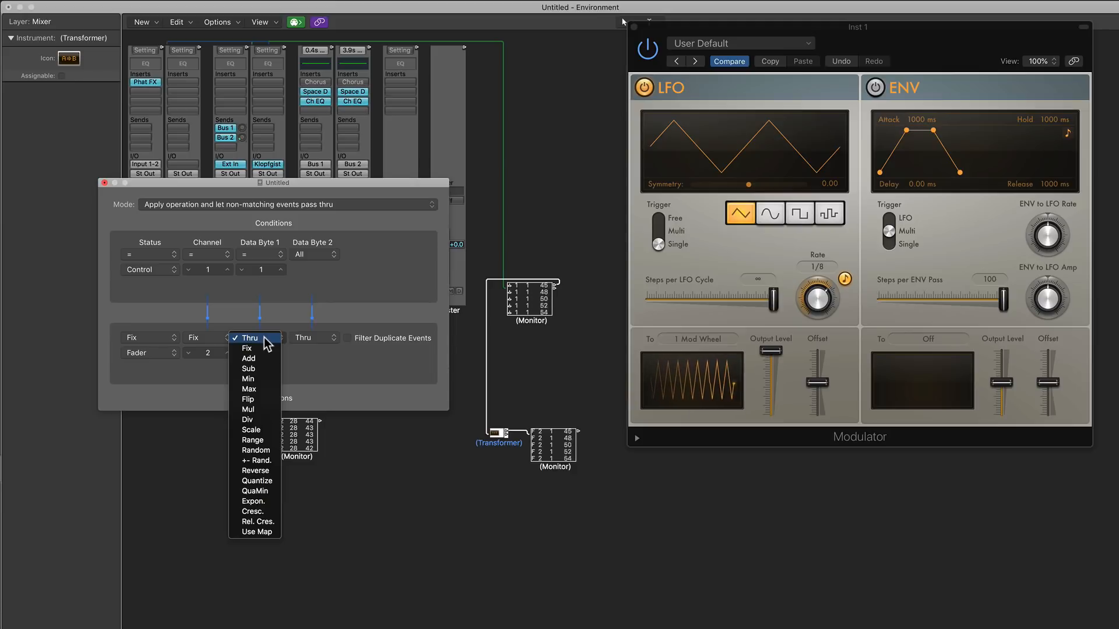
pyautogui.click(247, 348)
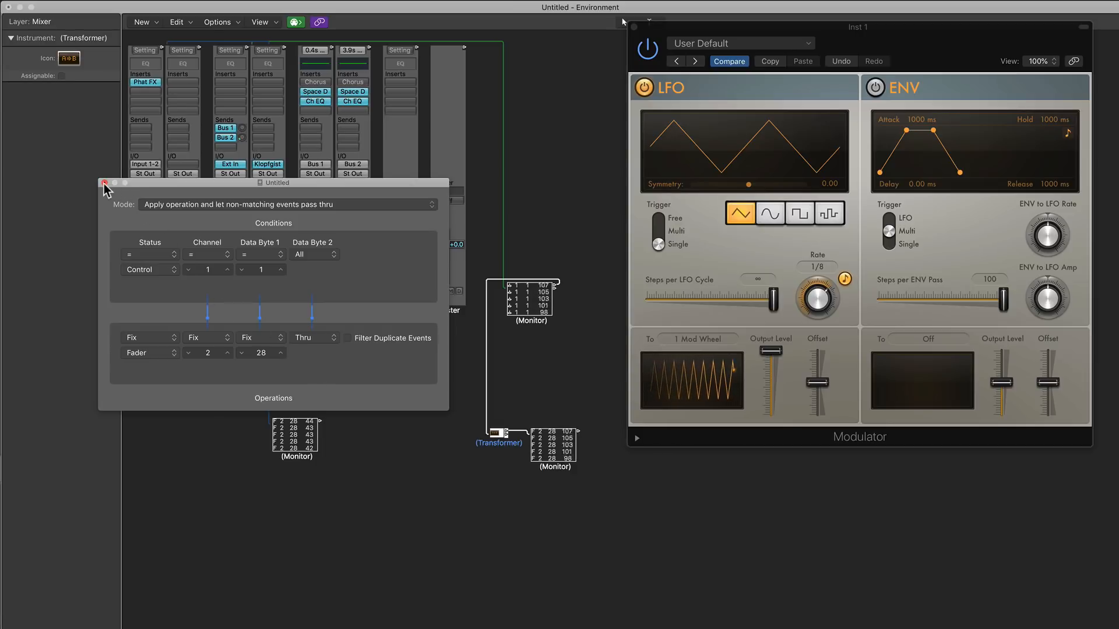
pyautogui.click(104, 184)
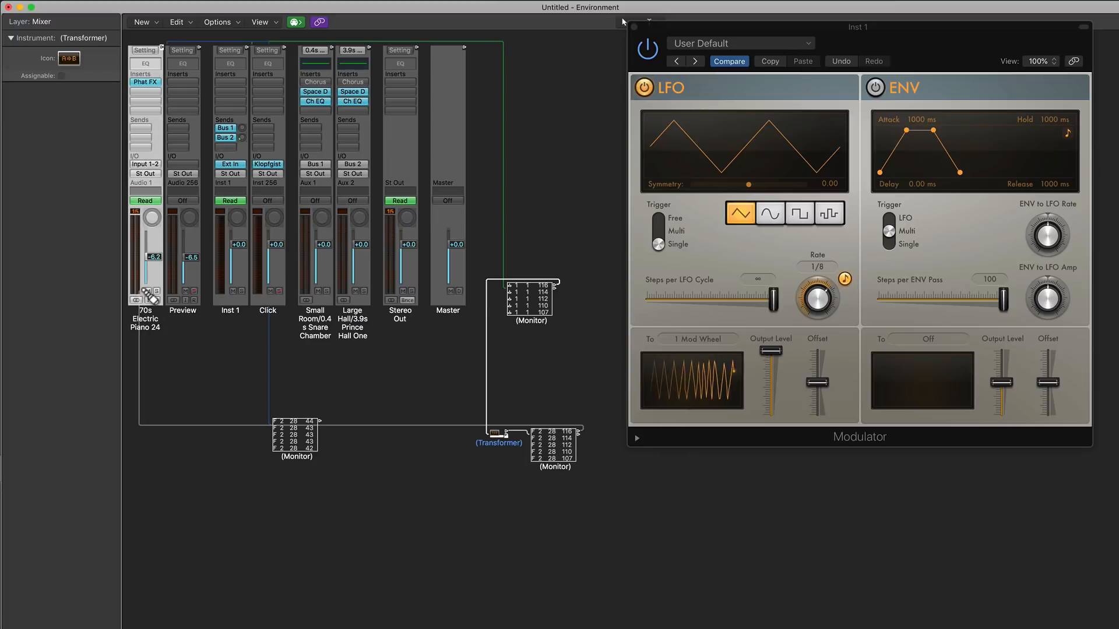
# Step: Cable the Transformer's outlet to the 70s Electric Piano 24 channel strip
pyautogui.click(554, 457)
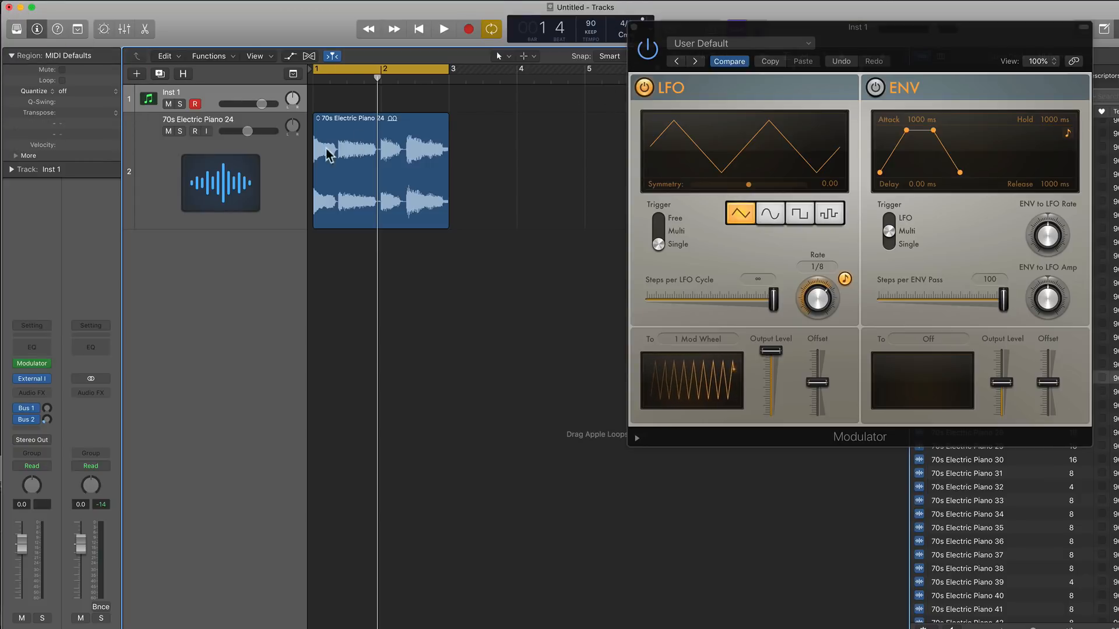
# Step: Open Phat FX on 70s Electric Piano 24, arm Inst 1, play, and choose LP 12dB Gritty
pyautogui.click(378, 171)
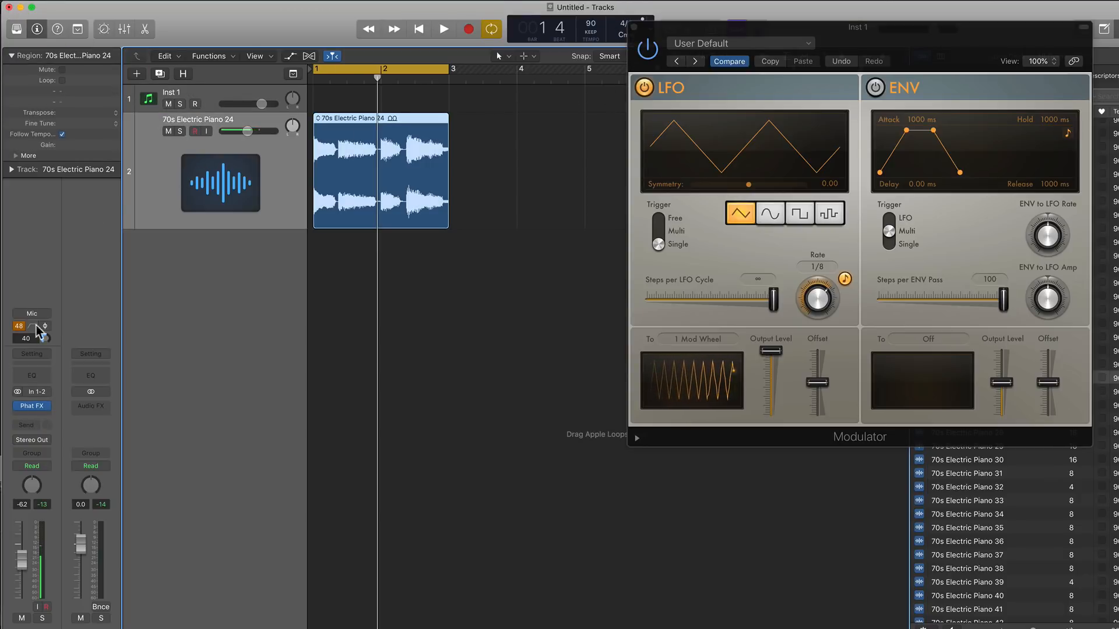
pyautogui.click(31, 406)
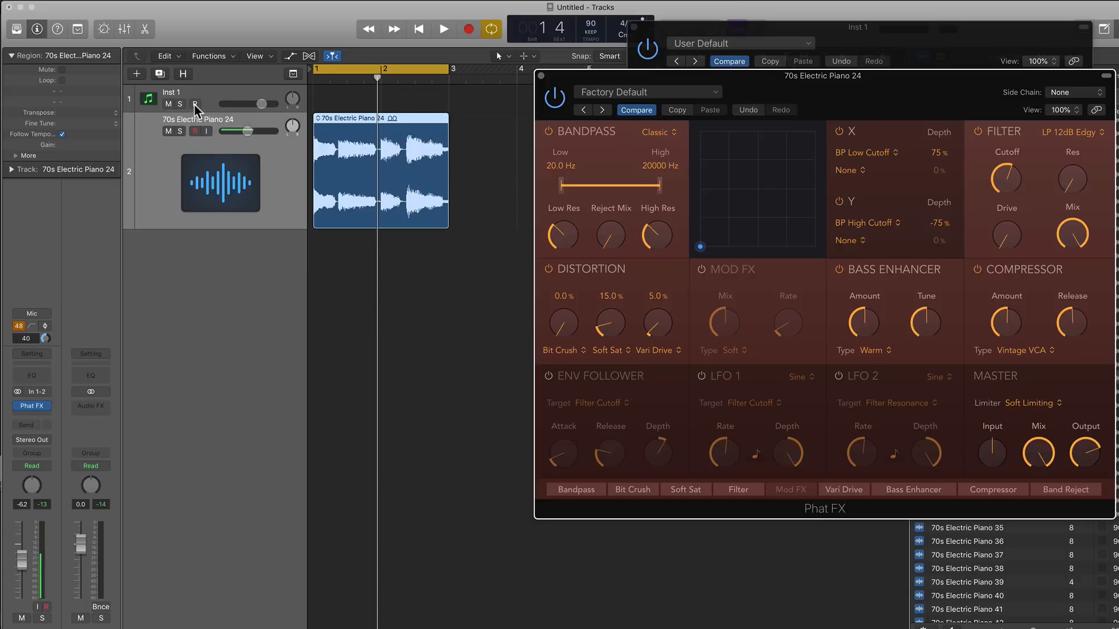
pyautogui.click(194, 105)
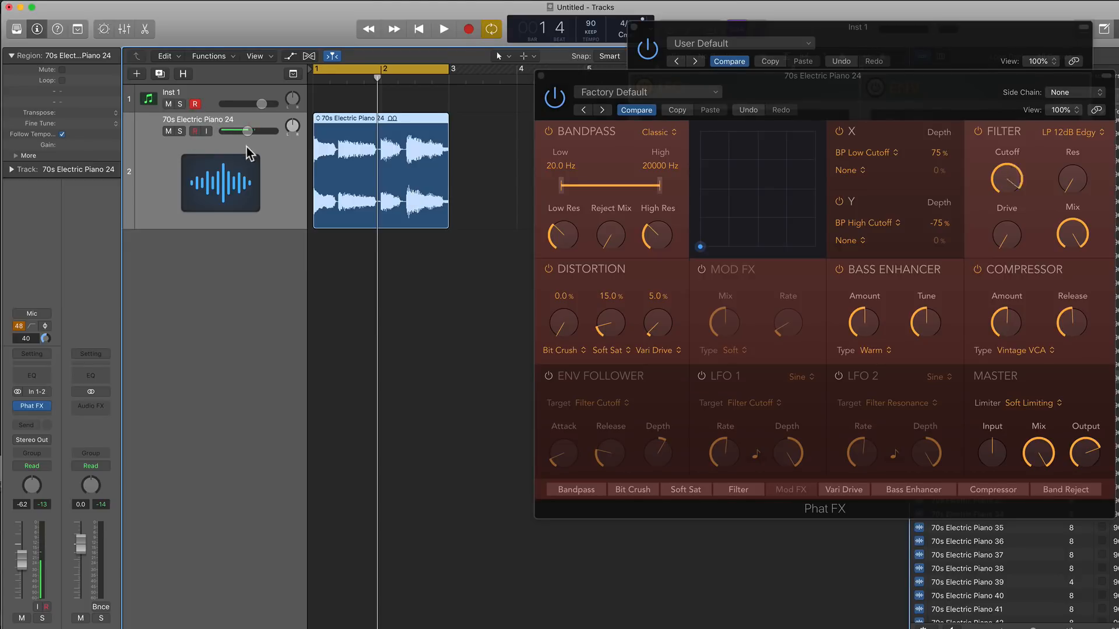
pyautogui.moveTo(255, 154)
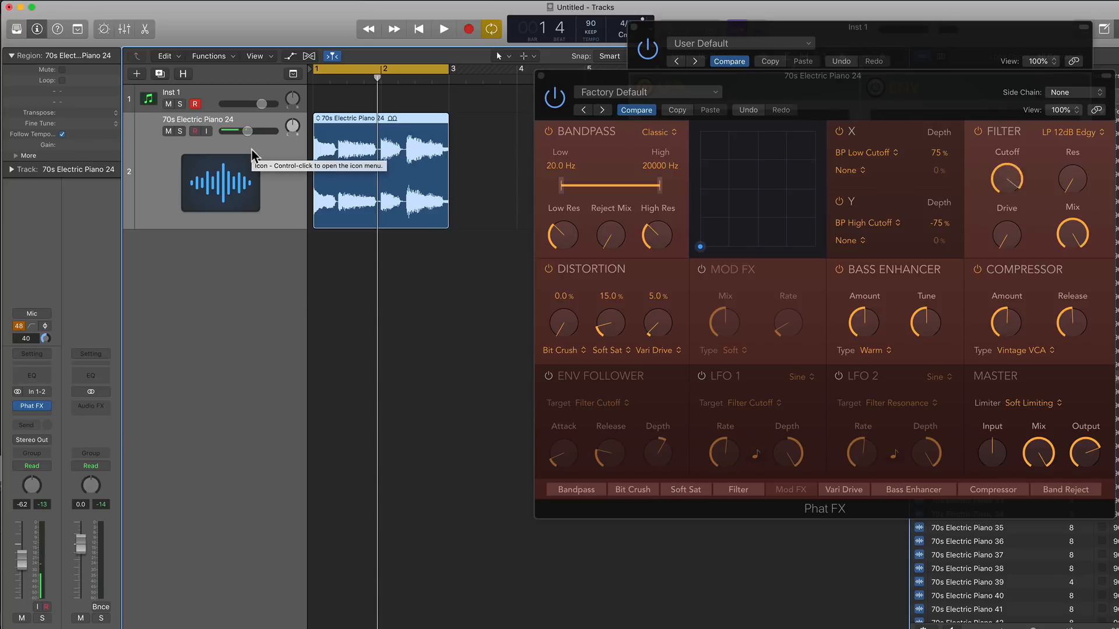
pyautogui.click(442, 29)
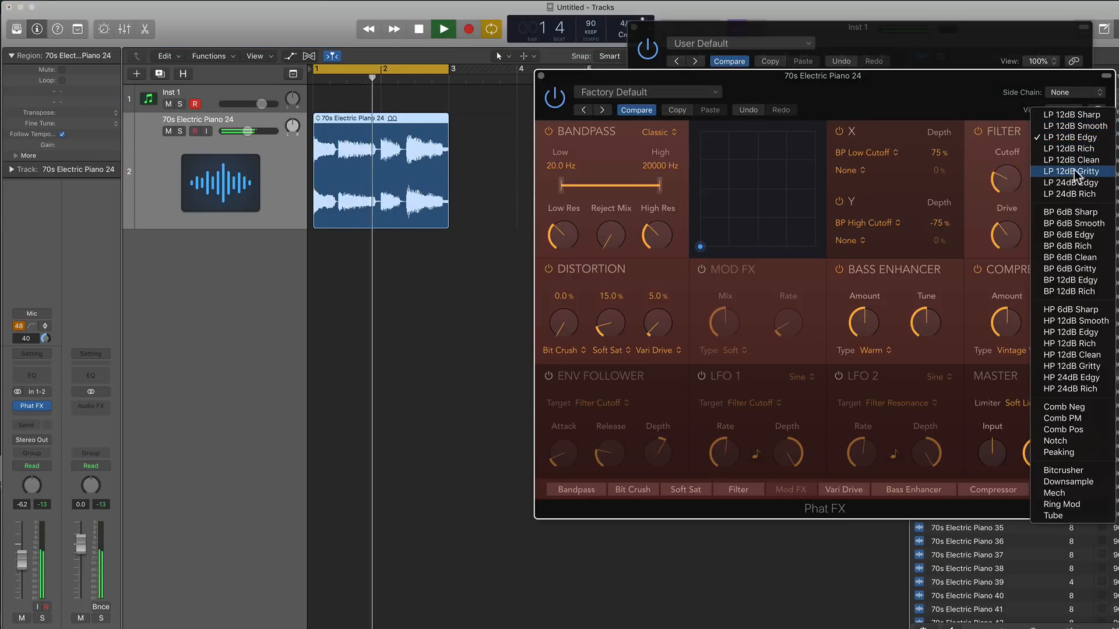
pyautogui.click(1071, 172)
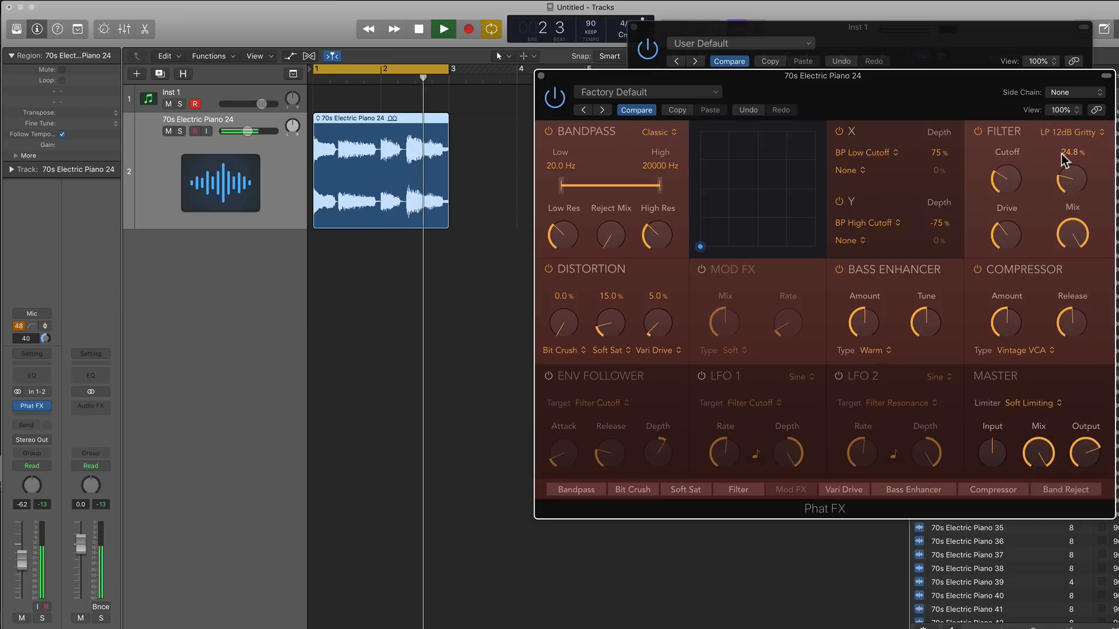